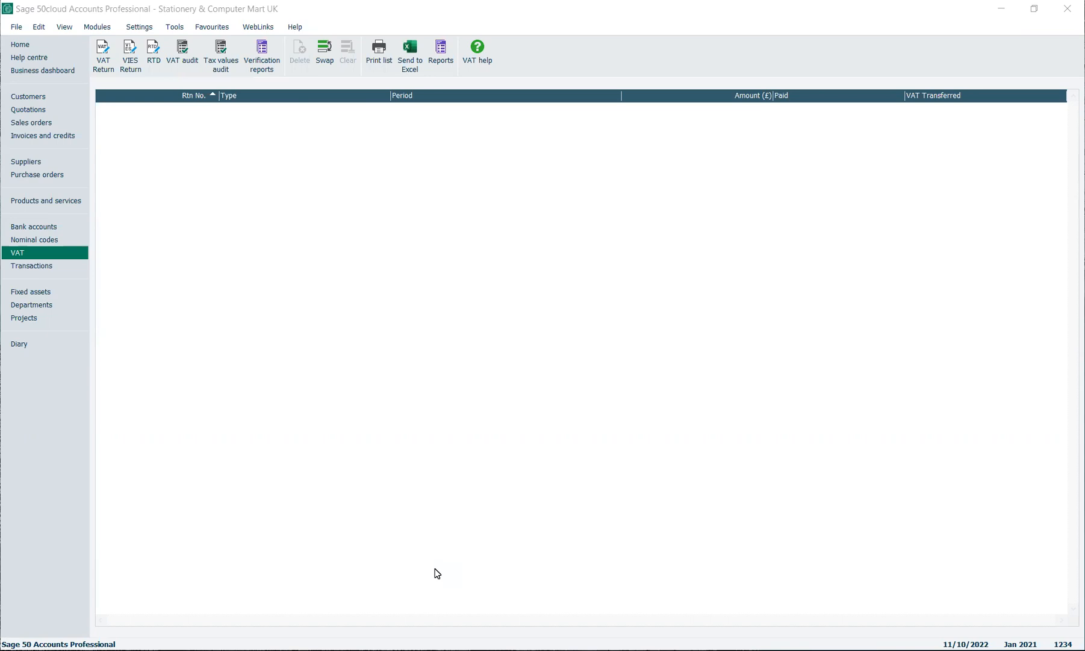
mouse_move(38, 143)
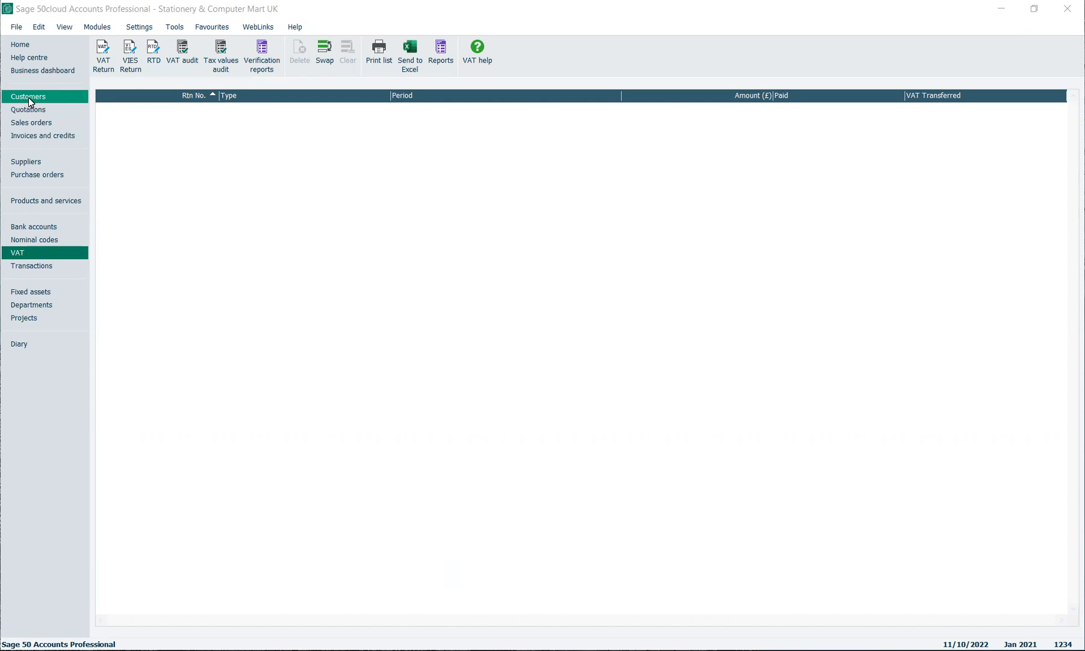
- Show the Customers list with all 30 accounts, balances and credit limits
left_click(28, 95)
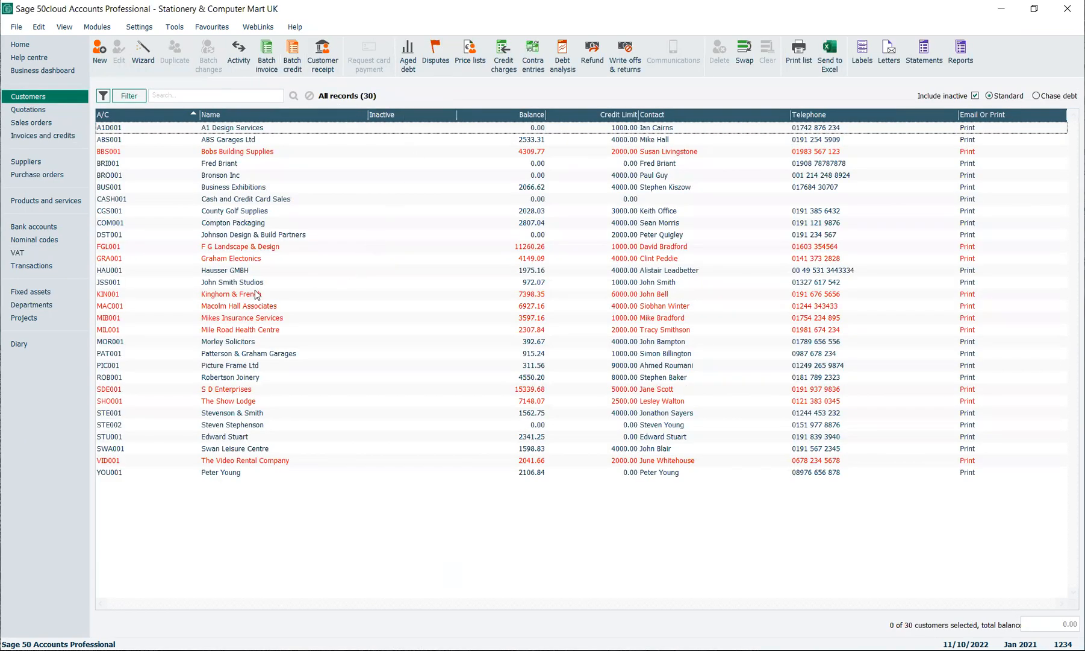
mouse_move(245, 160)
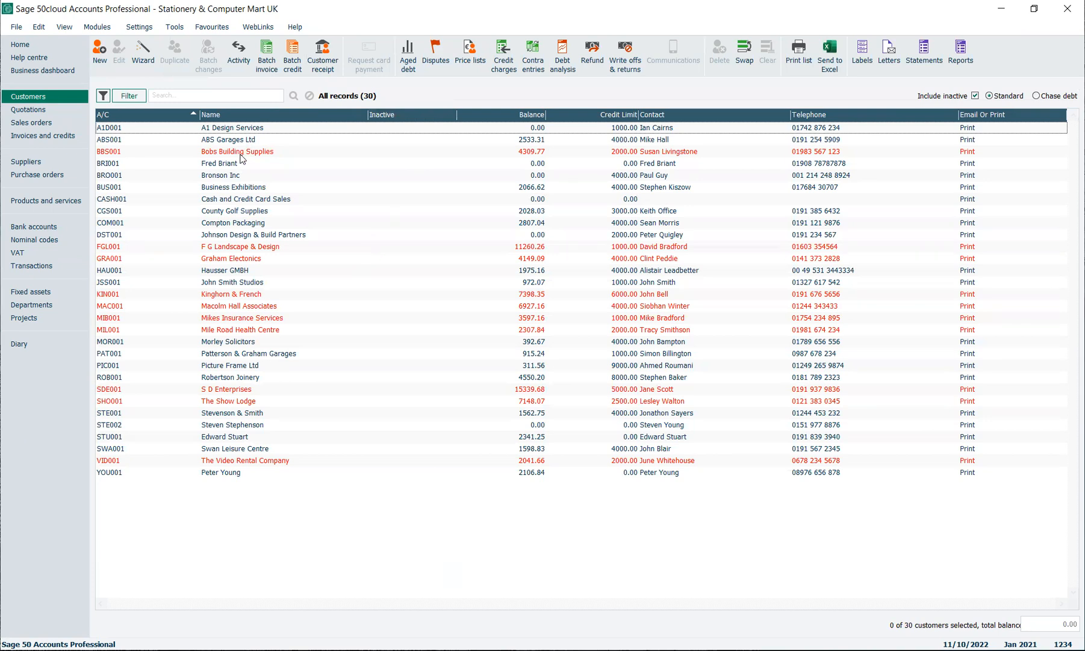
mouse_move(247, 341)
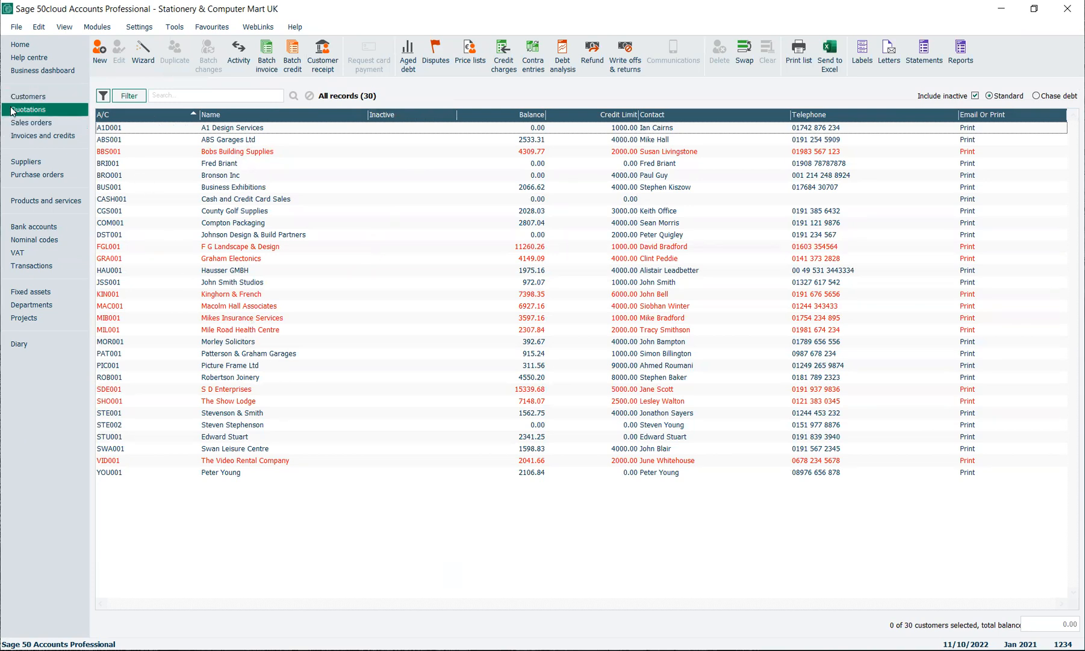
- Browse quotations and sales orders, then show the 84 invoices and credits and scroll the list
left_click(31, 122)
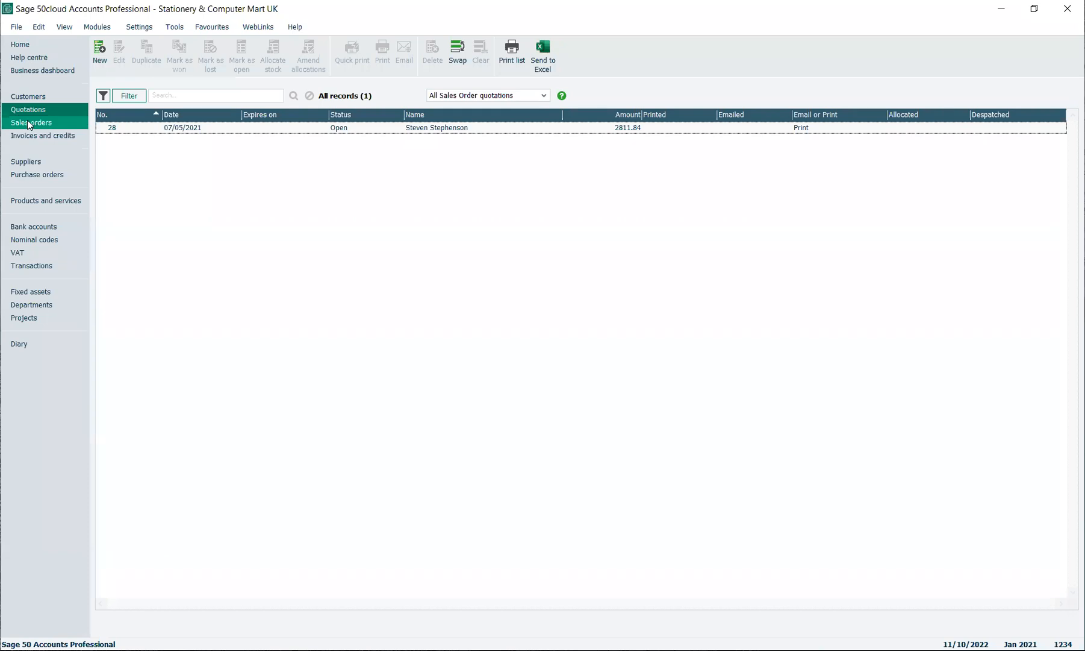
left_click(30, 123)
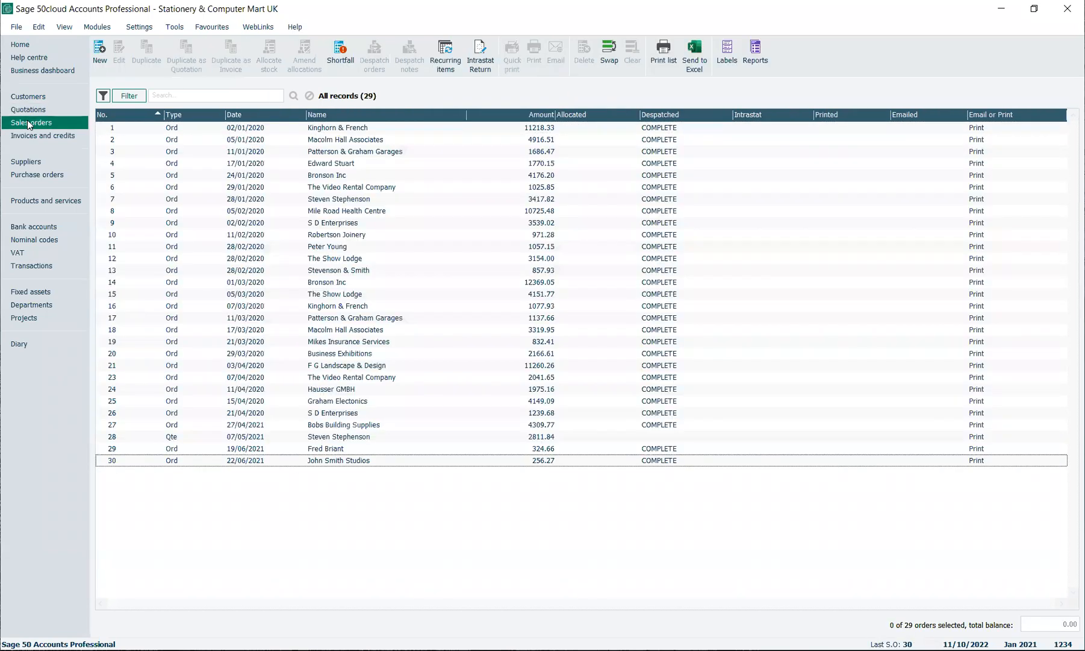
left_click(42, 135)
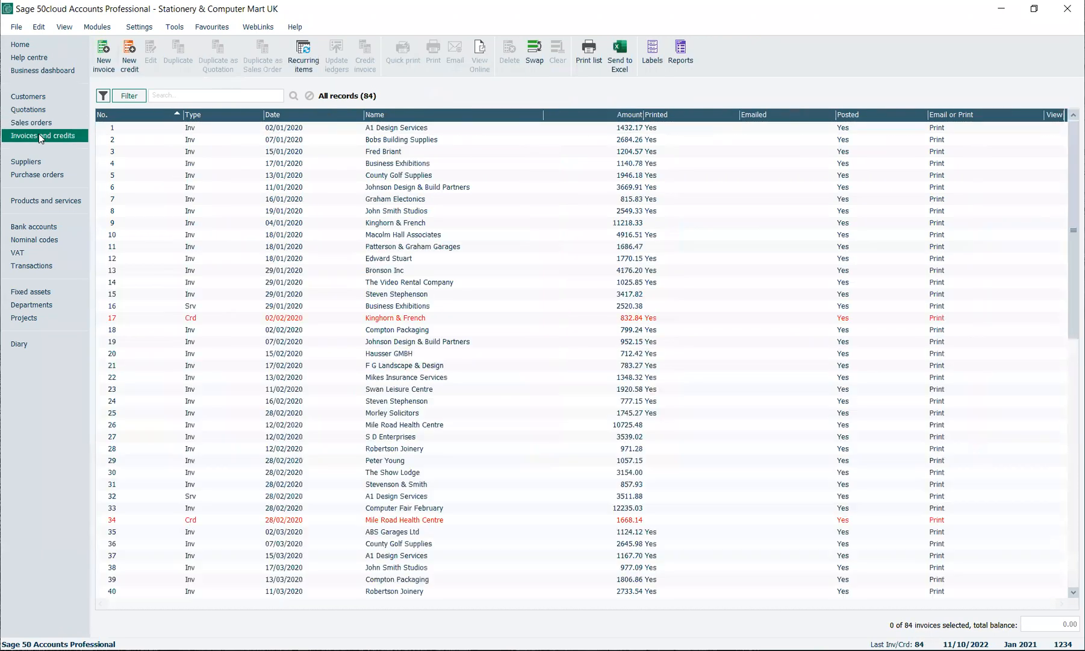
scroll("down", 3)
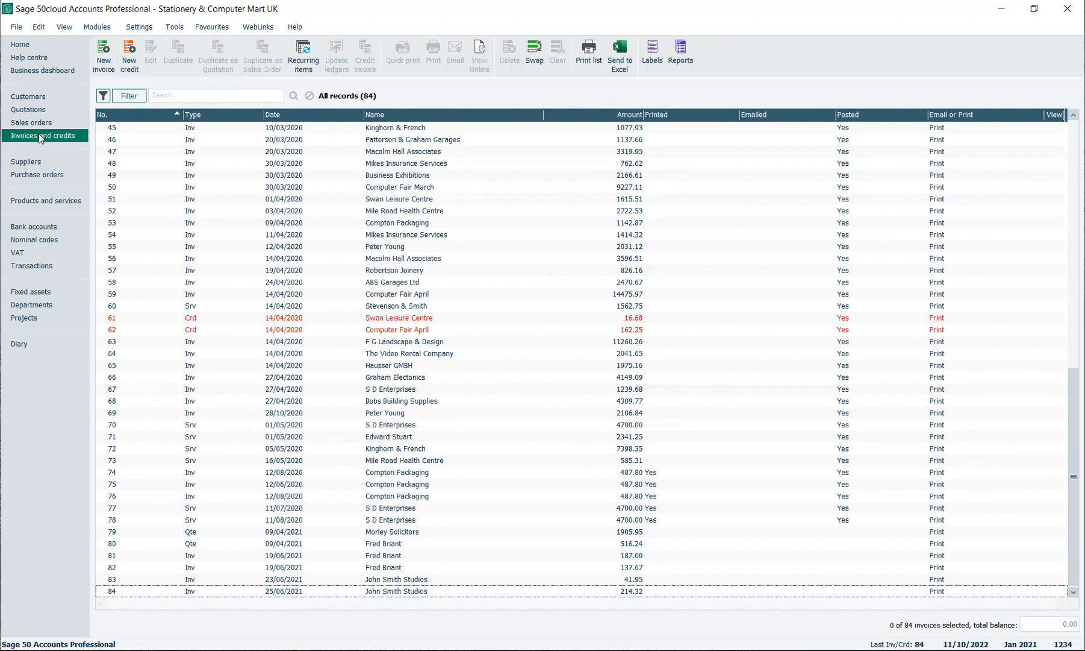
mouse_move(133, 126)
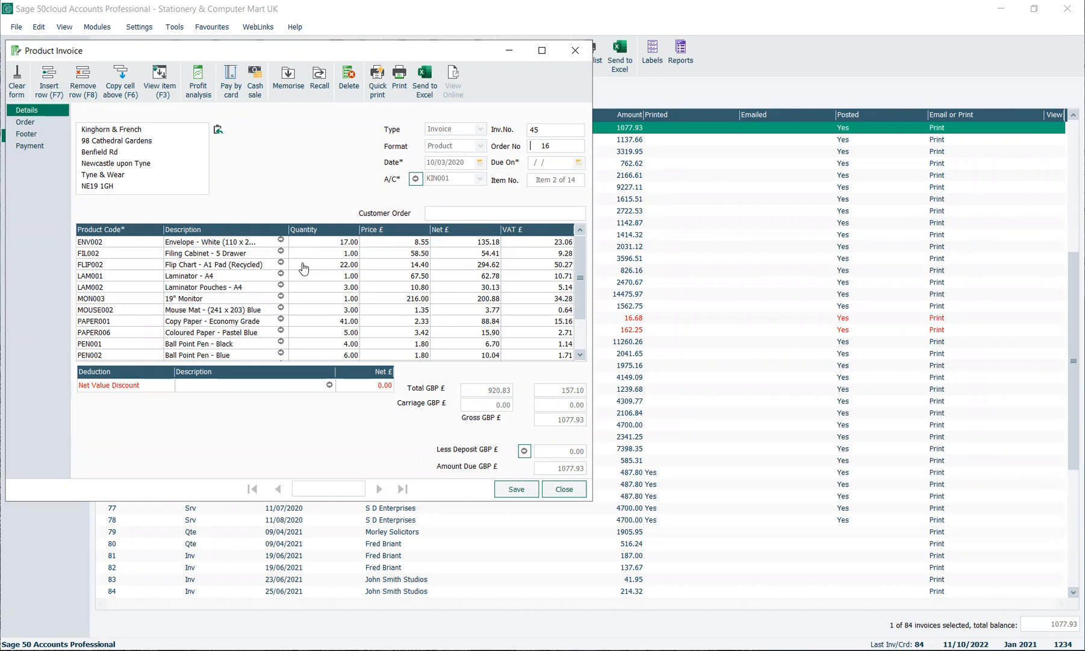
mouse_move(281, 242)
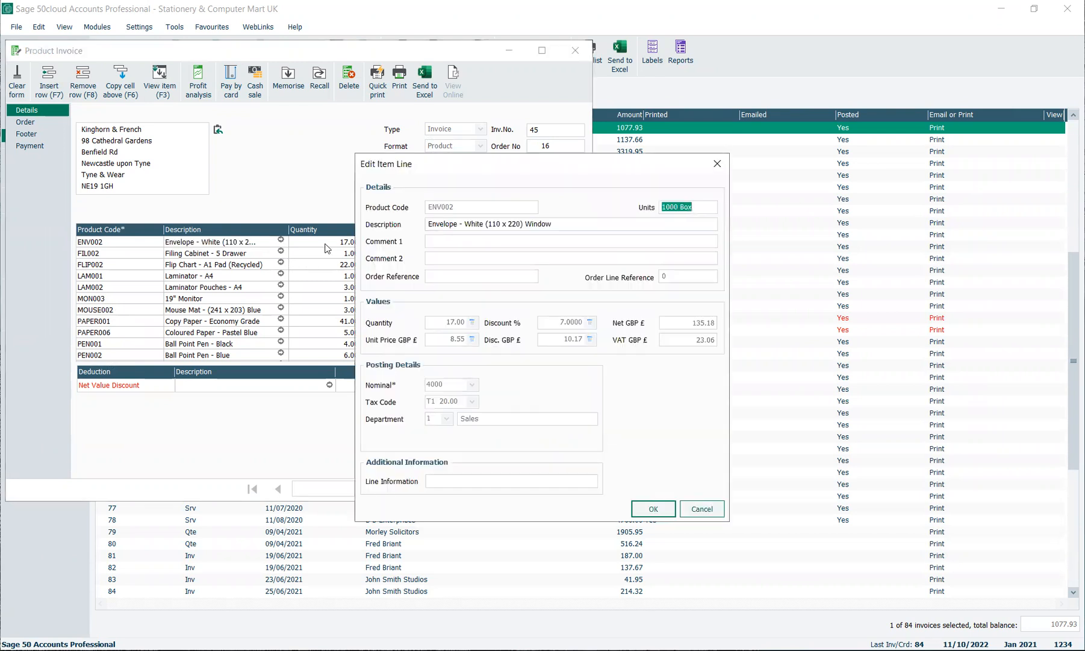
mouse_move(436, 366)
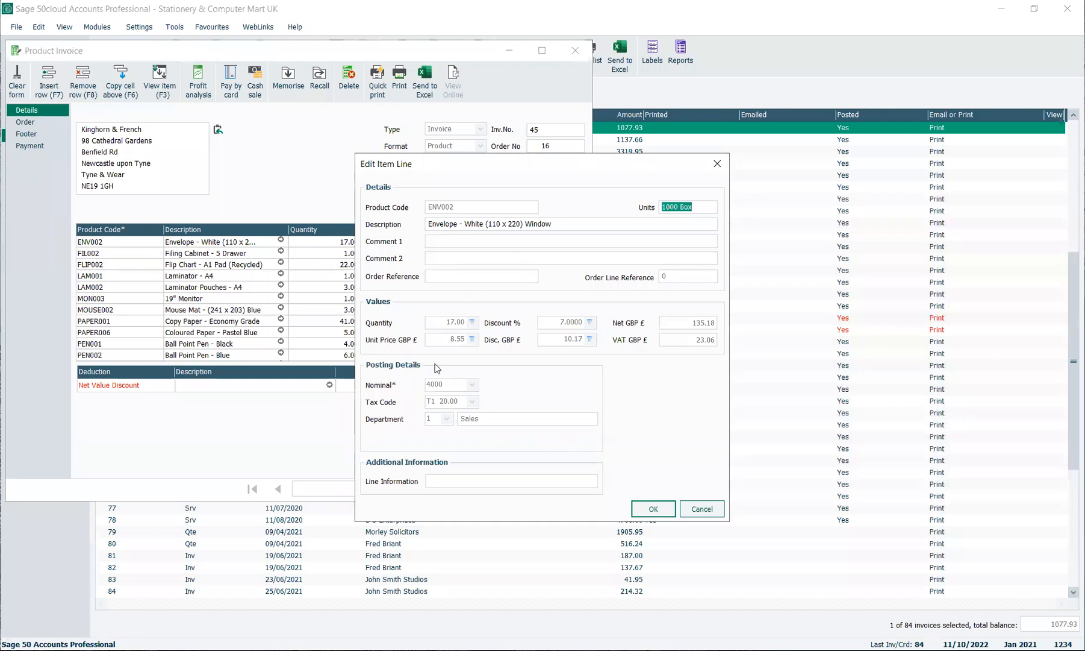
mouse_move(443, 419)
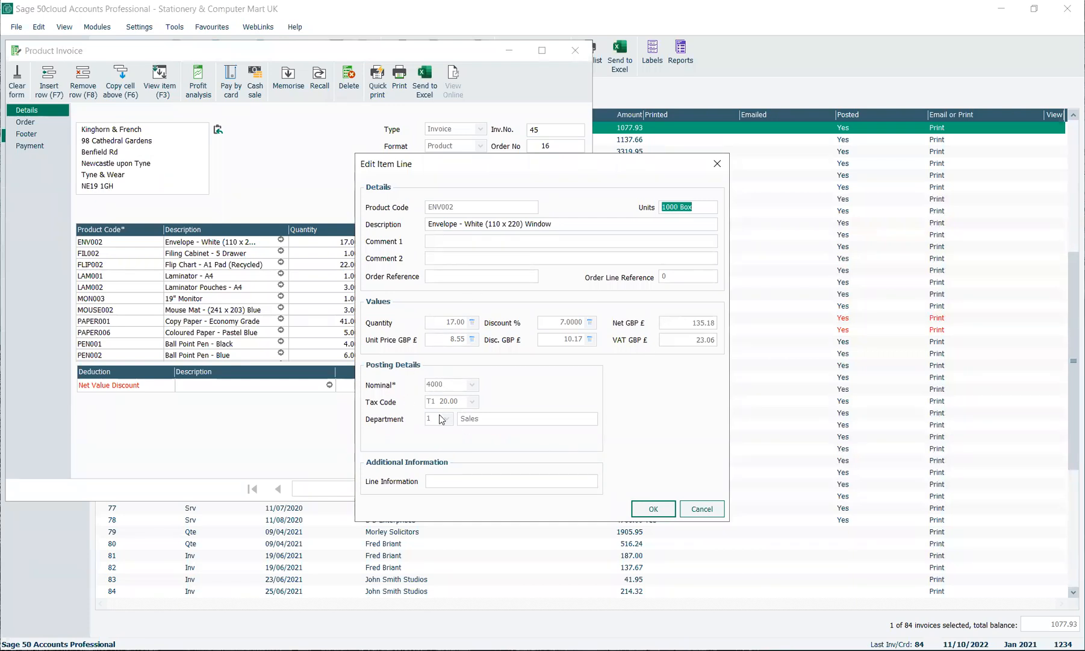
mouse_move(587, 400)
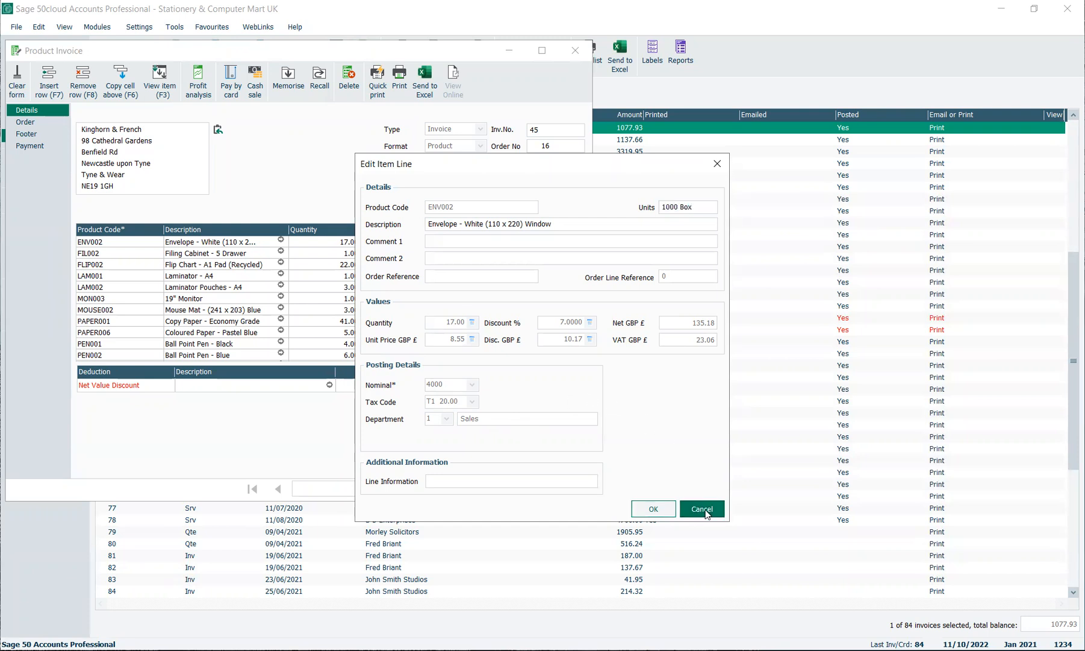
- Cancel the Edit Item Line dialog, leaving invoice 45's envelope line unchanged
left_click(701, 508)
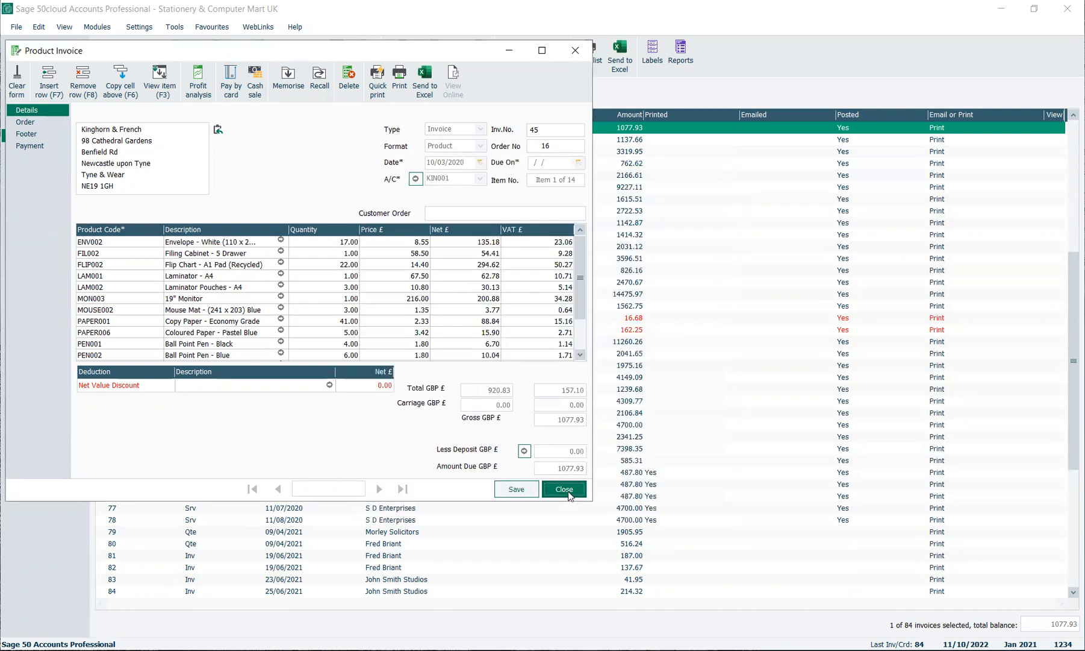
- Close invoice 45 and open the A1 Design Services customer record
left_click(564, 488)
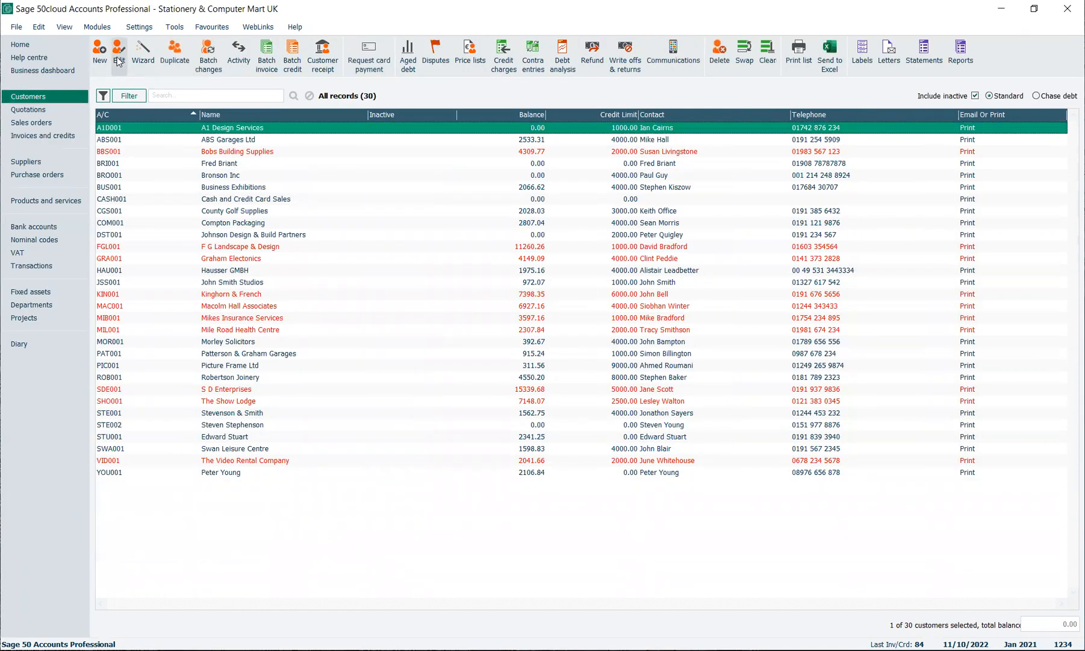
left_click(117, 54)
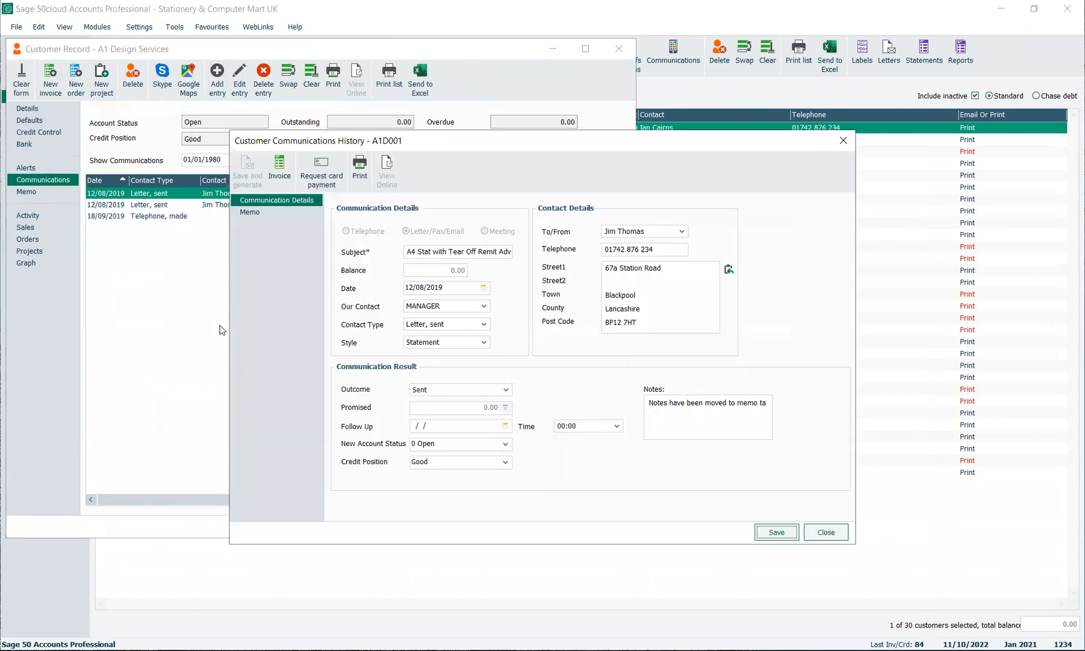
mouse_move(404, 405)
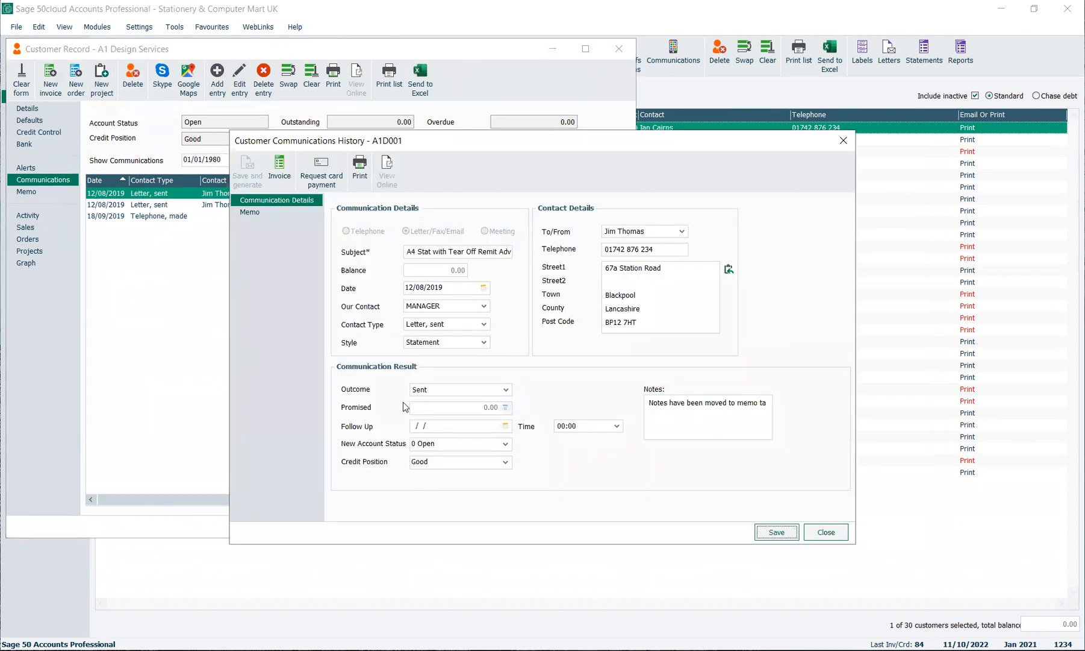
mouse_move(607, 441)
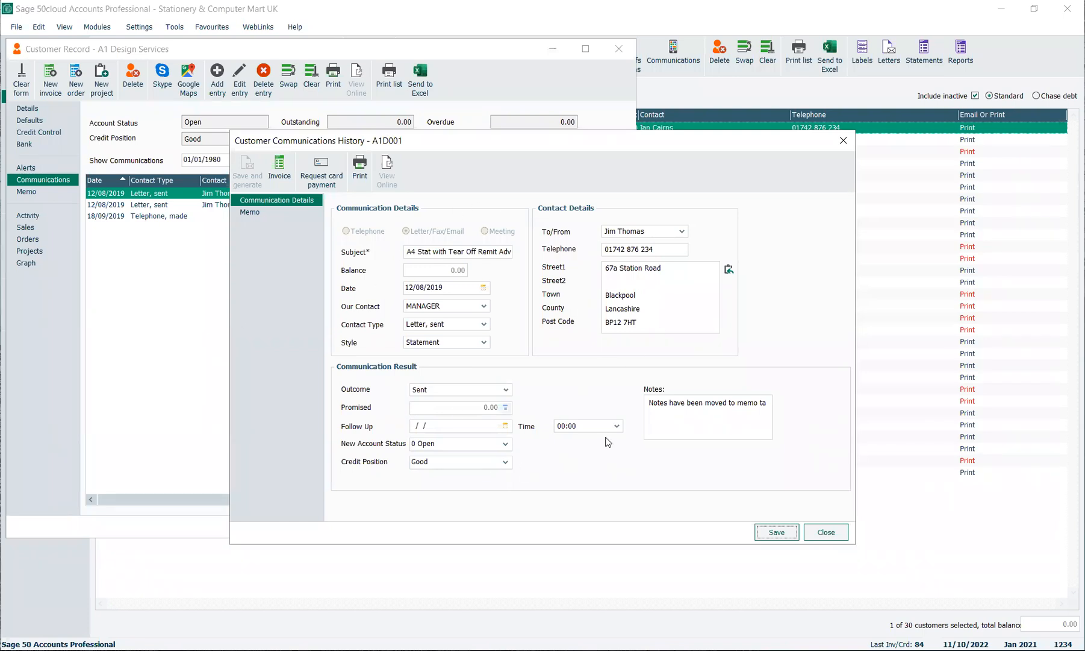
mouse_move(536, 465)
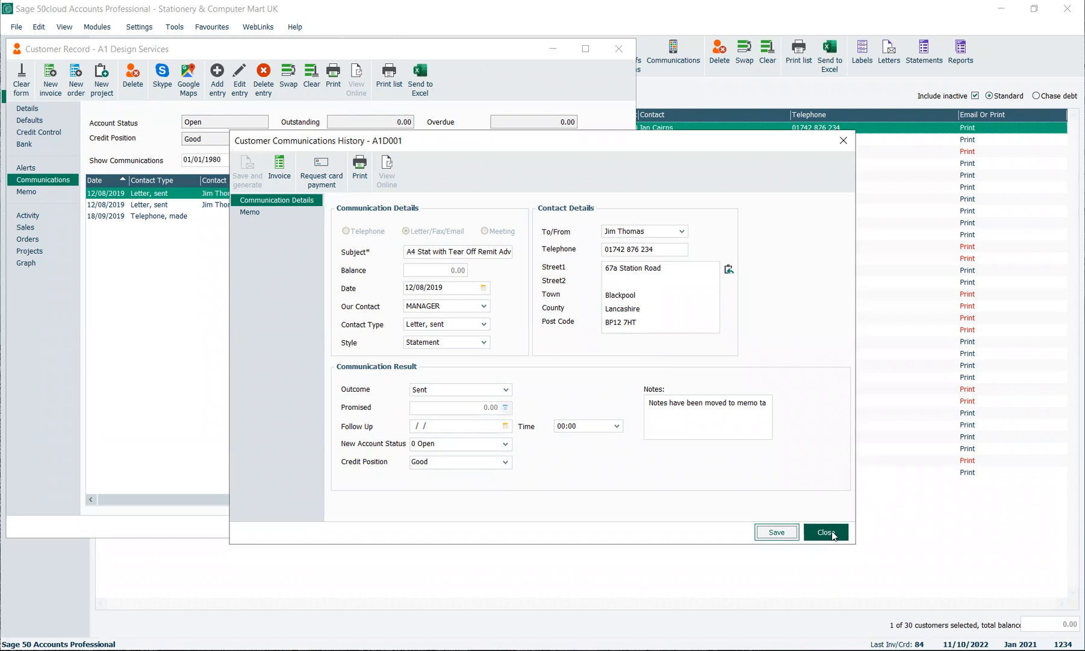
- Show A1 Design Services' activity and review service invoice 32 for computer installation
left_click(826, 531)
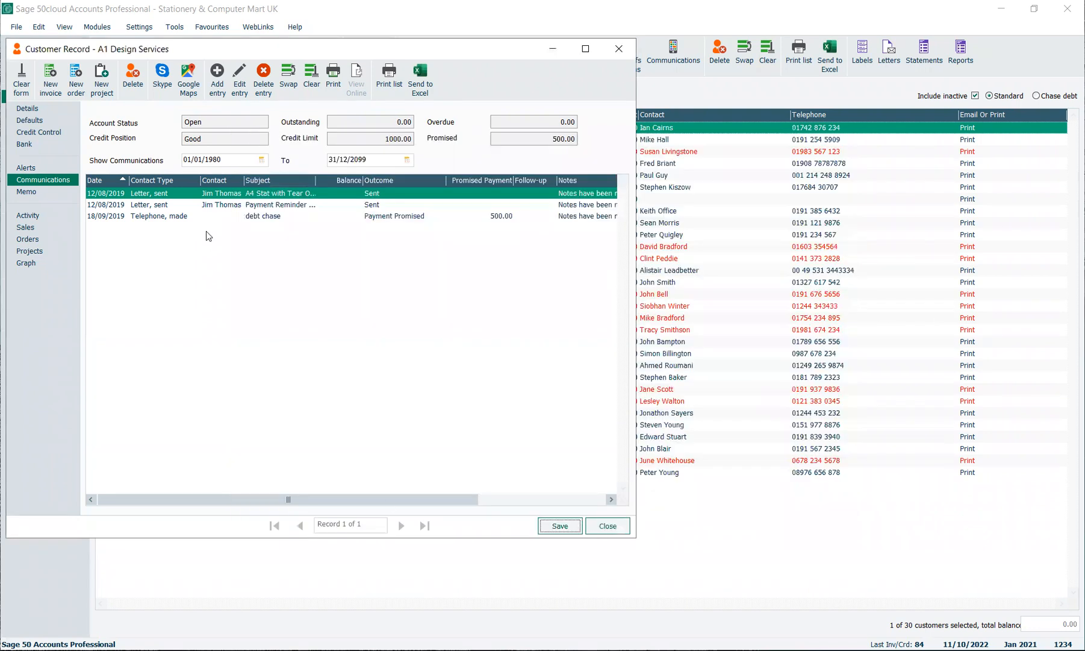
mouse_move(34, 330)
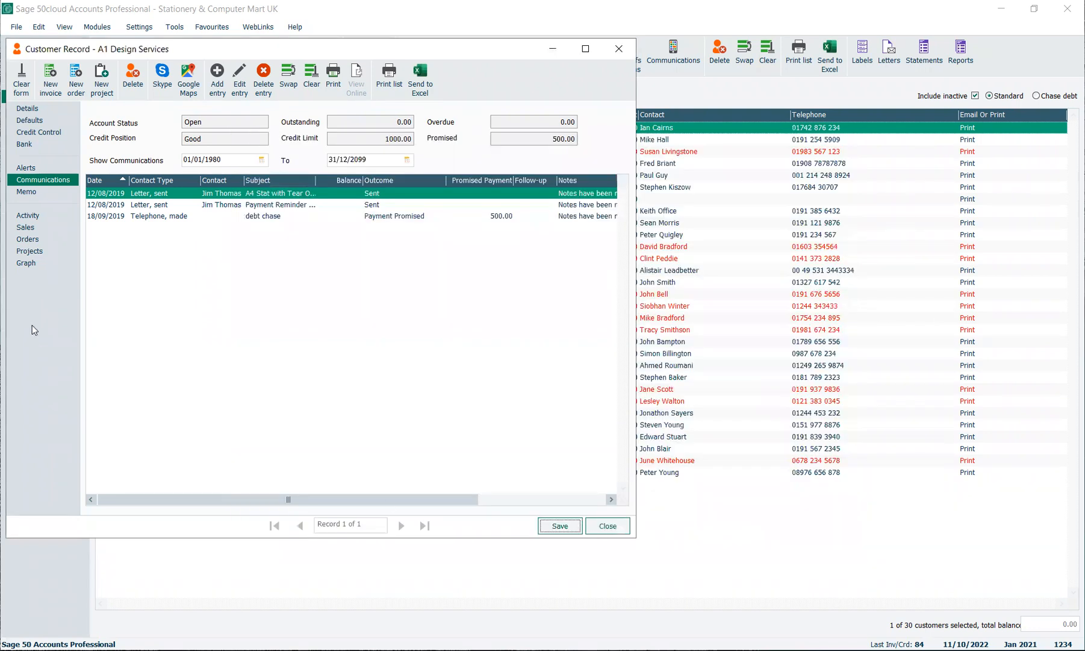
left_click(28, 214)
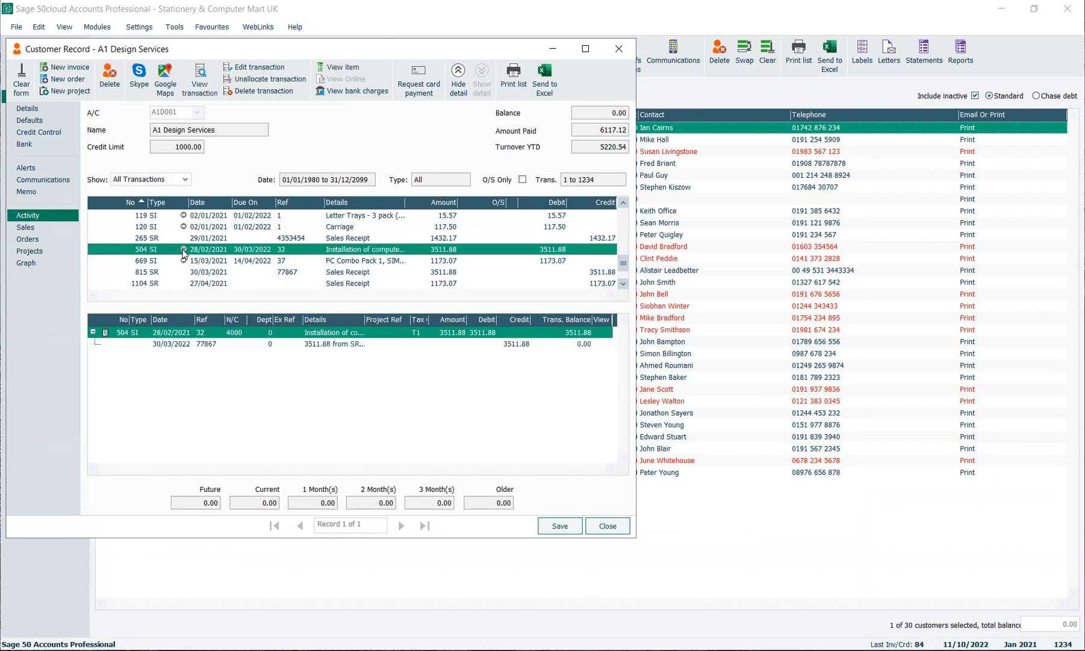
double_click(183, 249)
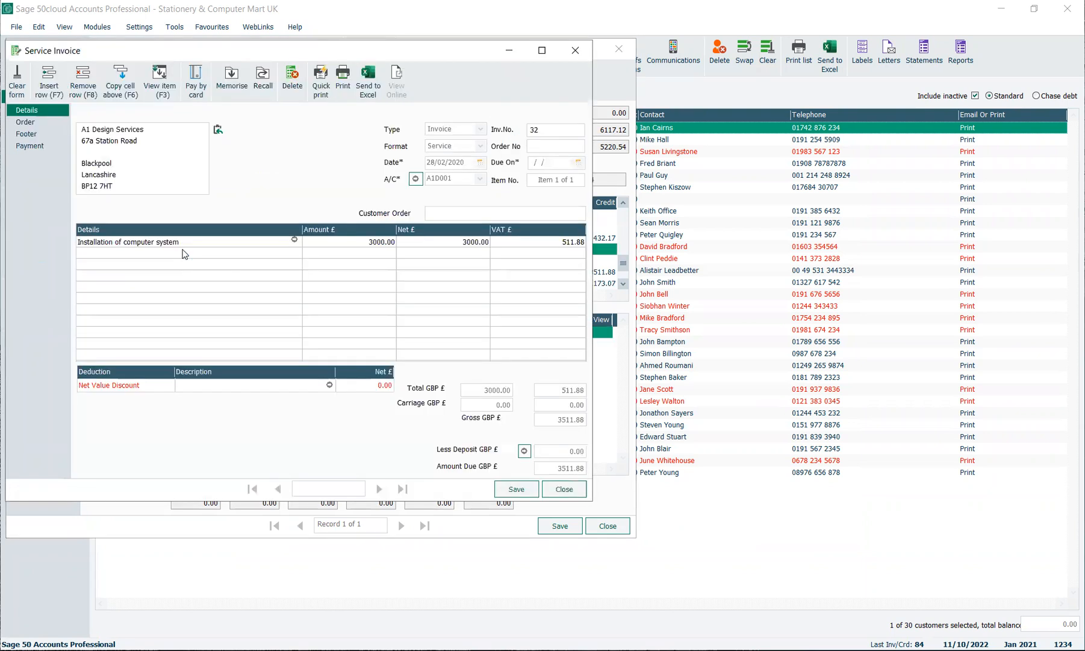
mouse_move(340, 244)
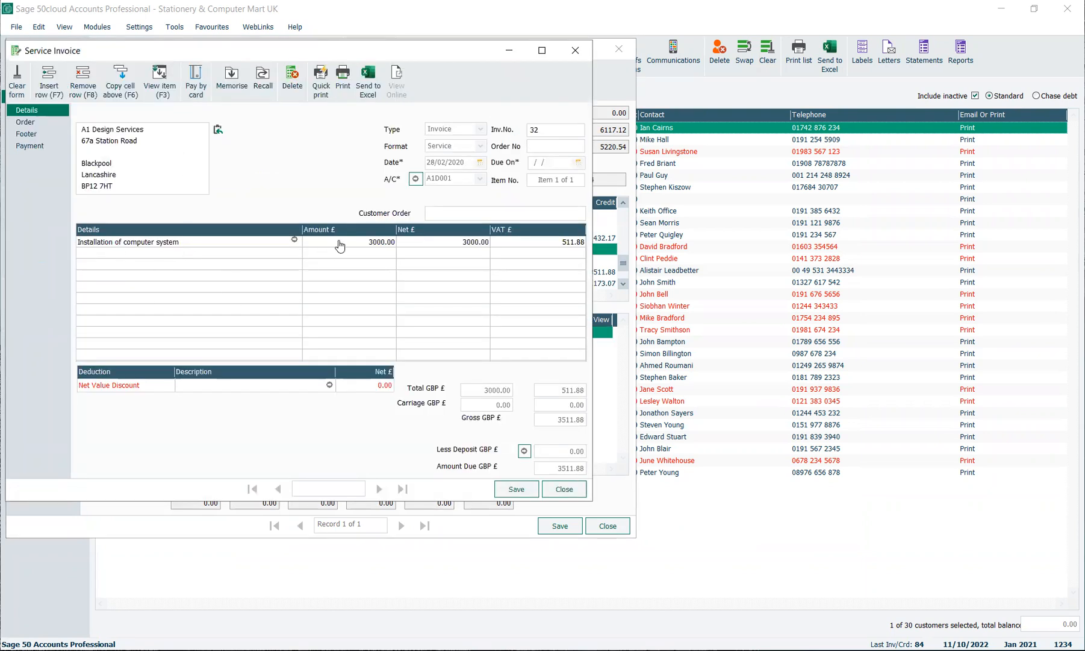
mouse_move(574, 49)
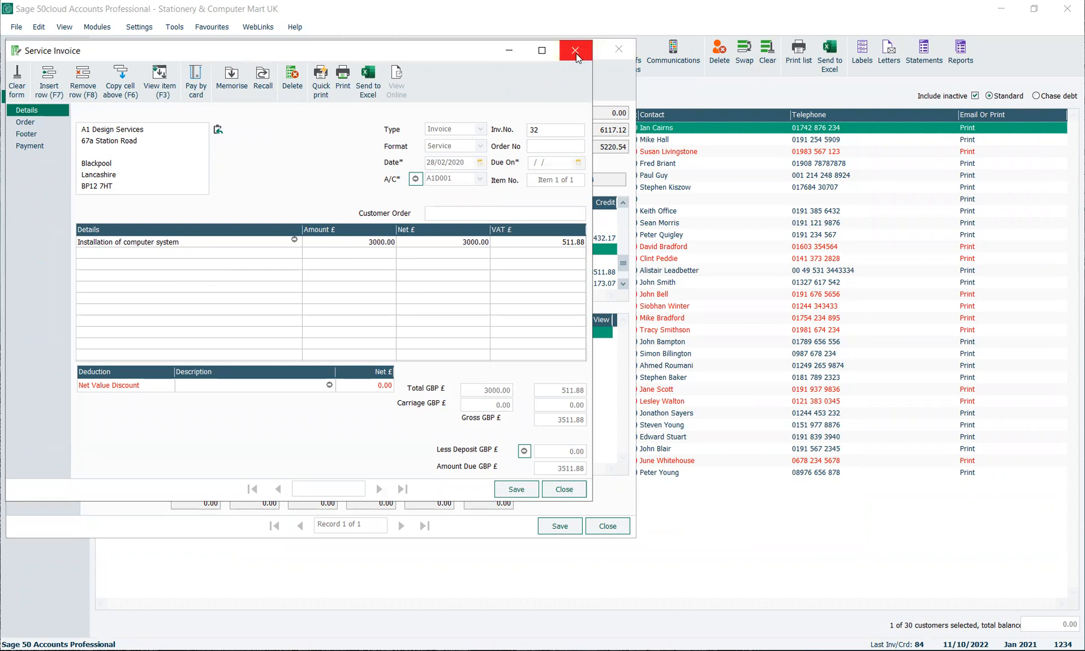
left_click(575, 48)
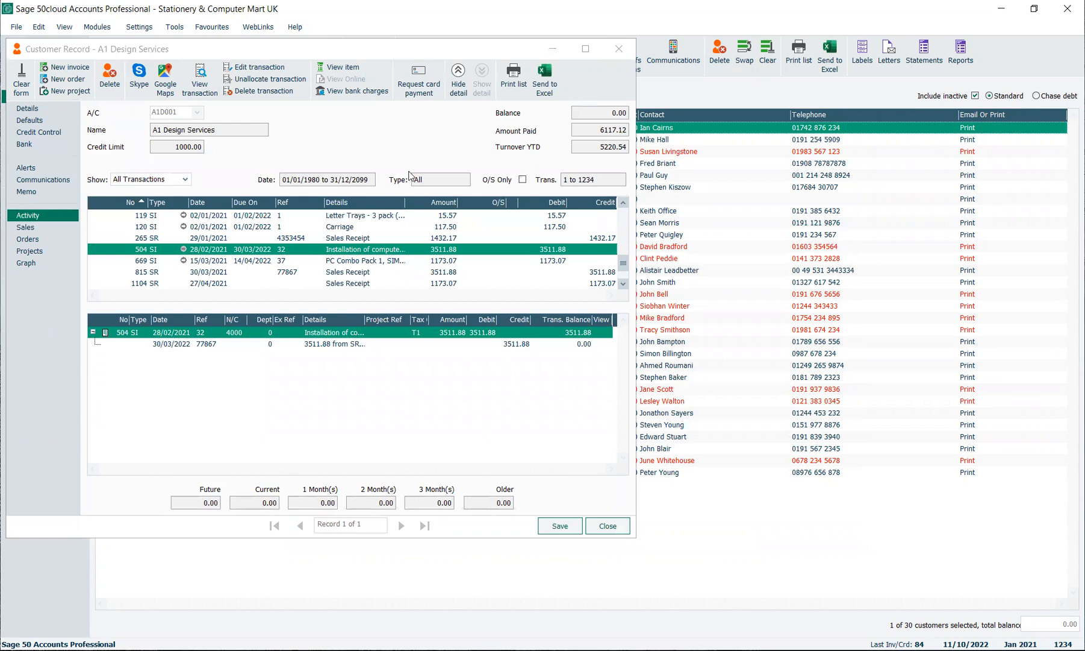
mouse_move(236, 350)
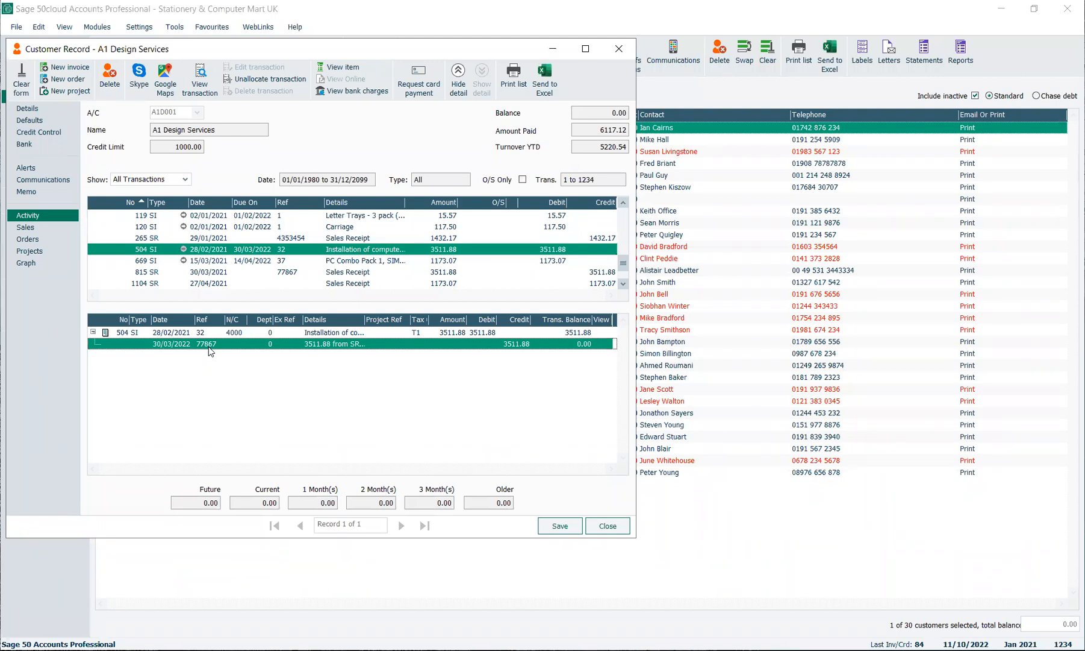
- Check the customer's blank bank details and close the A1 Design Services record
left_click(22, 143)
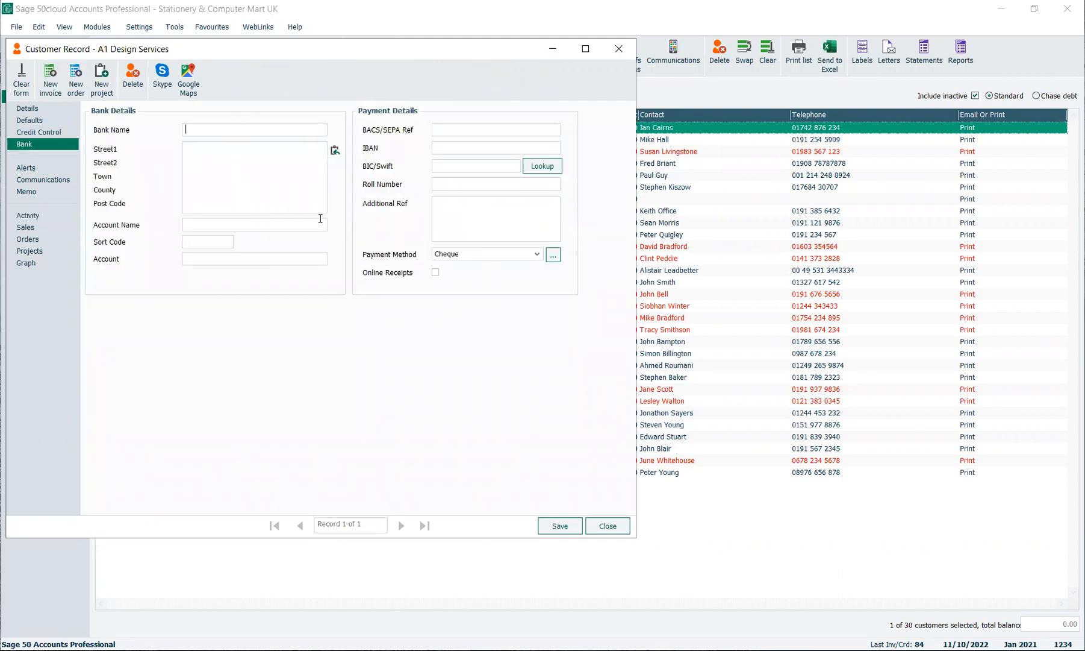
mouse_move(619, 48)
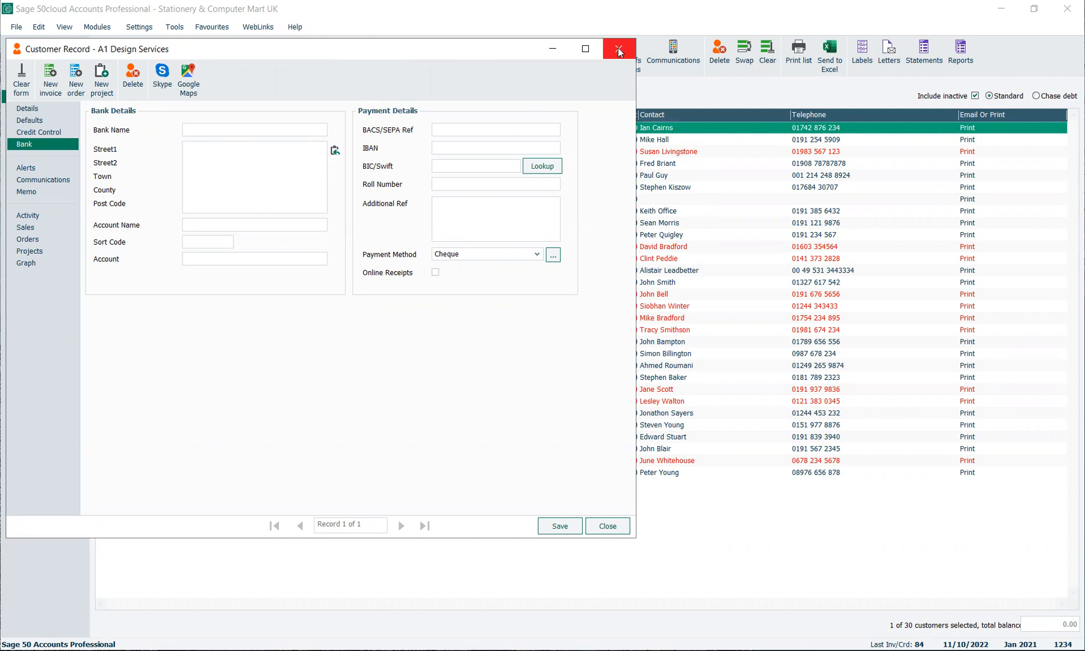
left_click(618, 49)
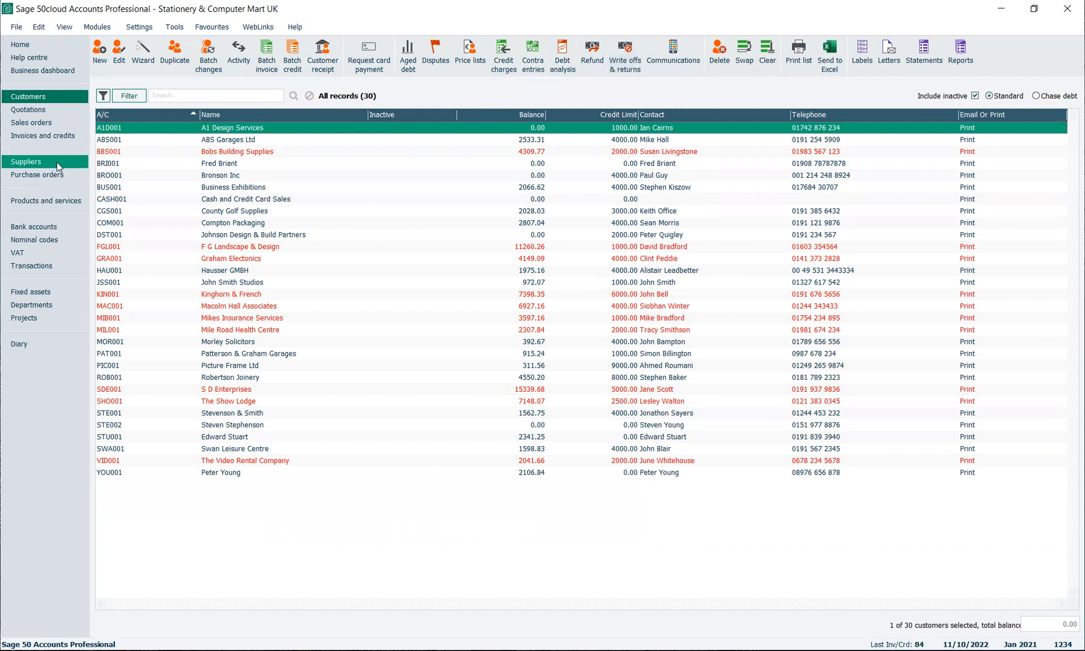
- Open the McNally Computer Supplies supplier record, dismissing the over credit limit warning
left_click(25, 162)
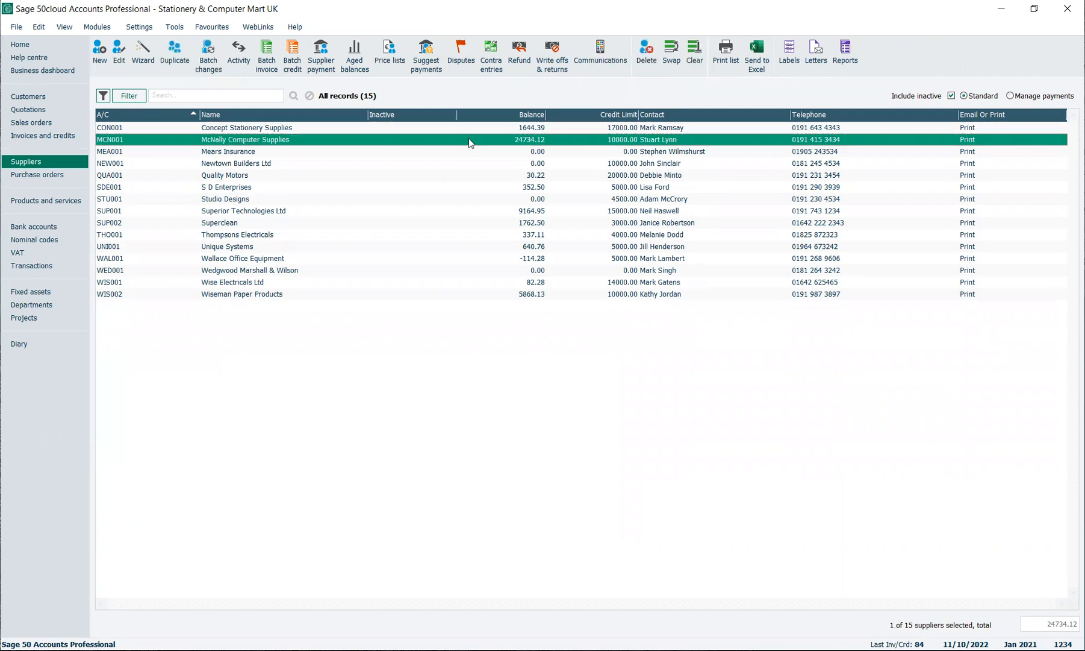
mouse_move(273, 162)
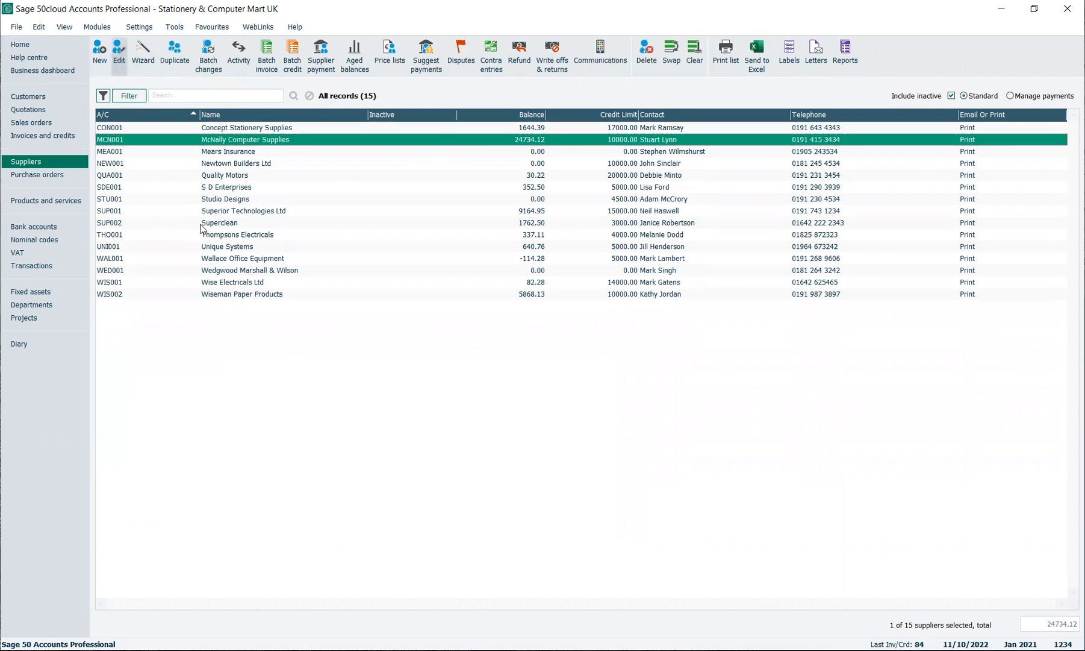
left_click(123, 62)
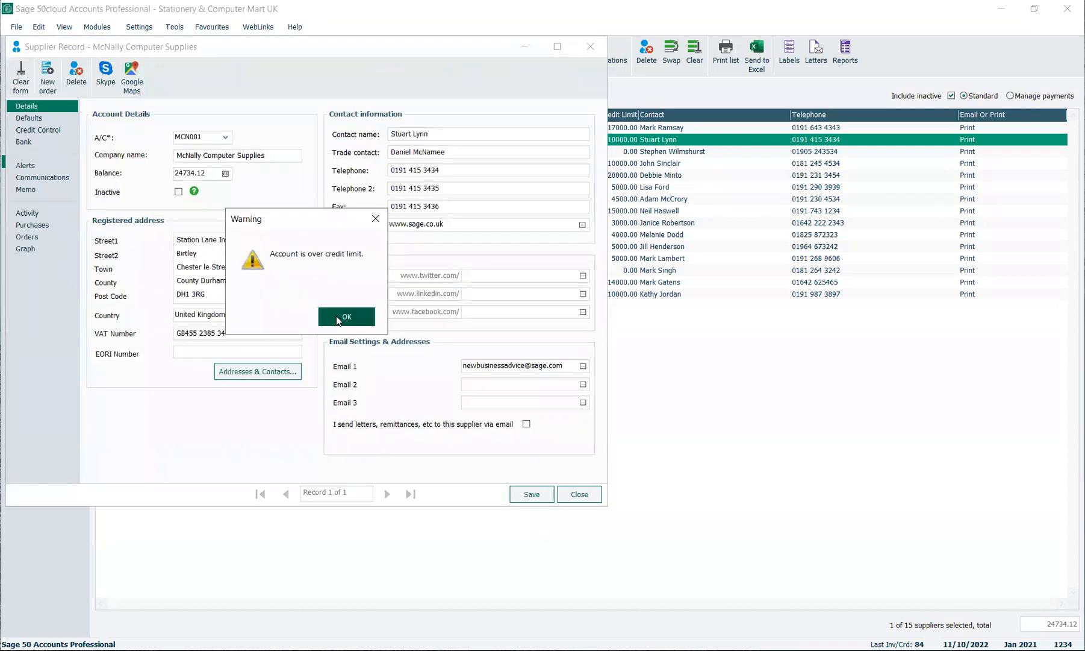
left_click(347, 315)
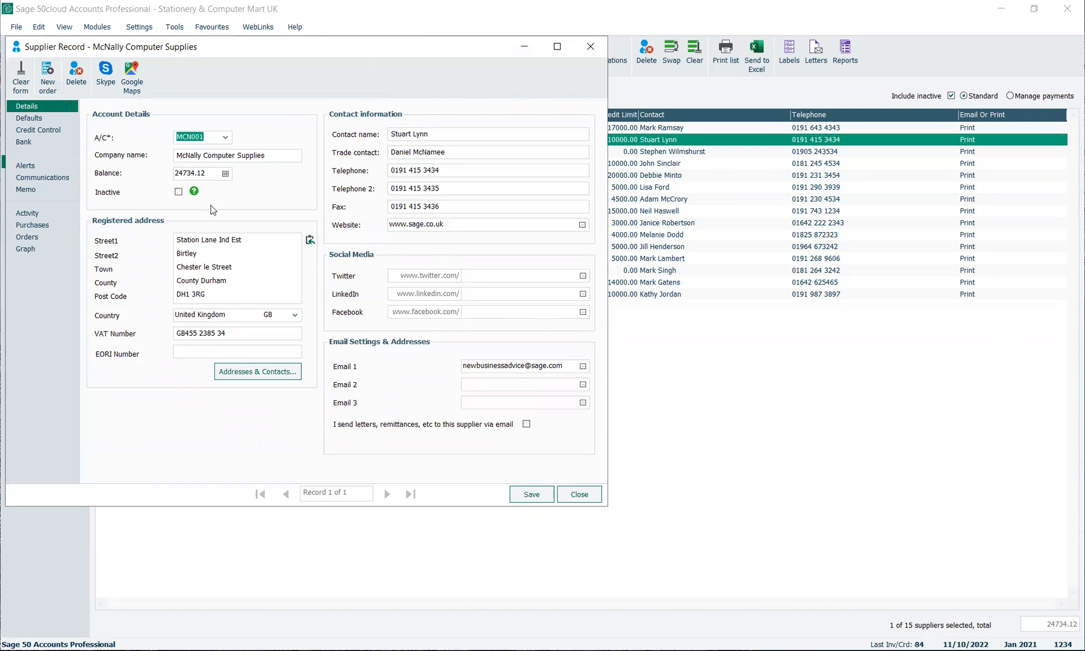
- Review the supplier's defaults, credit terms, bank details and communications history
left_click(25, 117)
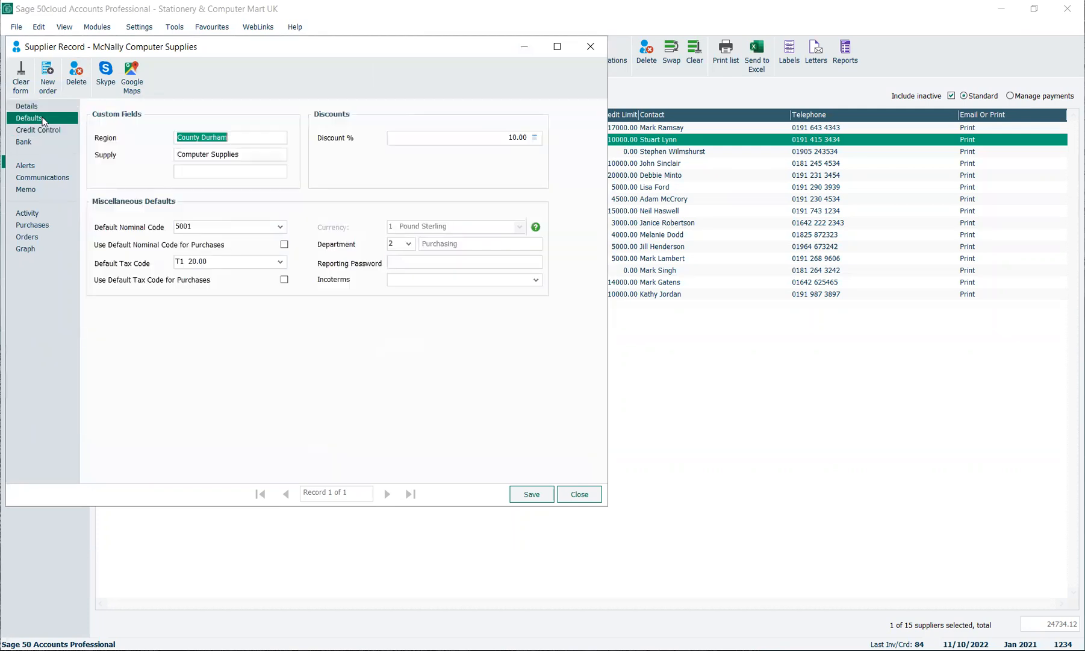
left_click(38, 129)
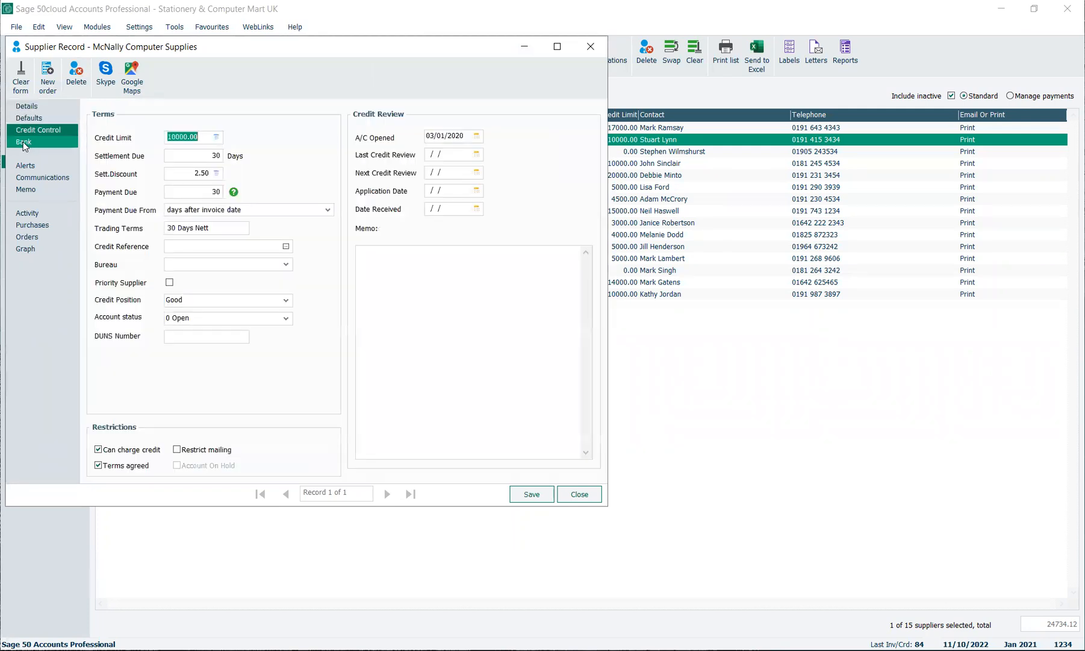
left_click(21, 140)
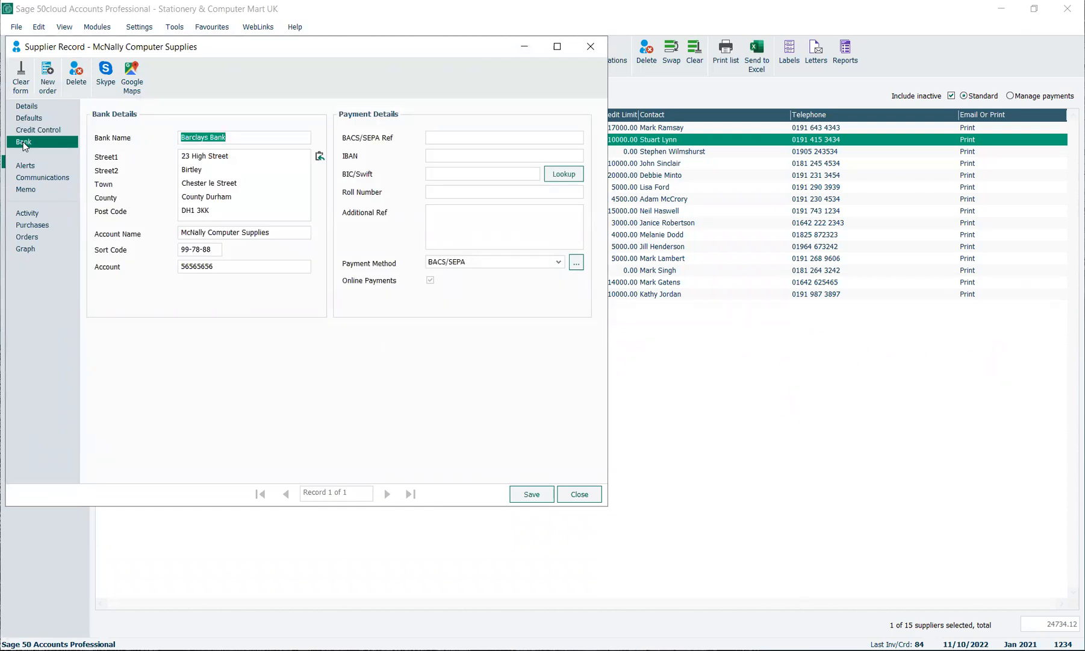
left_click(43, 177)
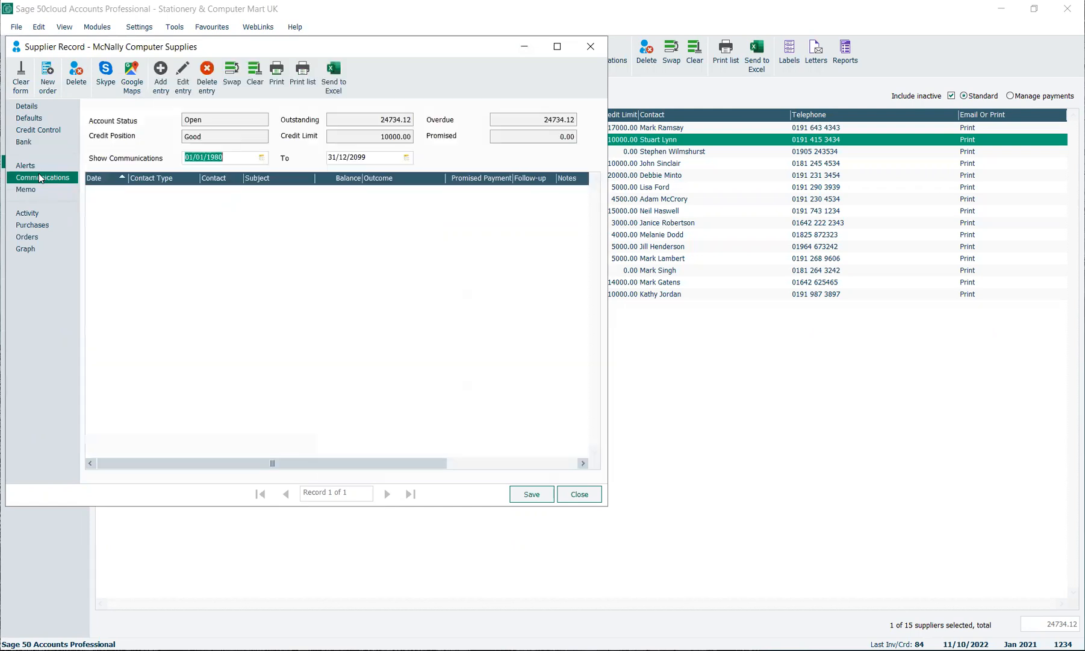
- Review the supplier's activity and a purchase invoice, then close the record
left_click(26, 212)
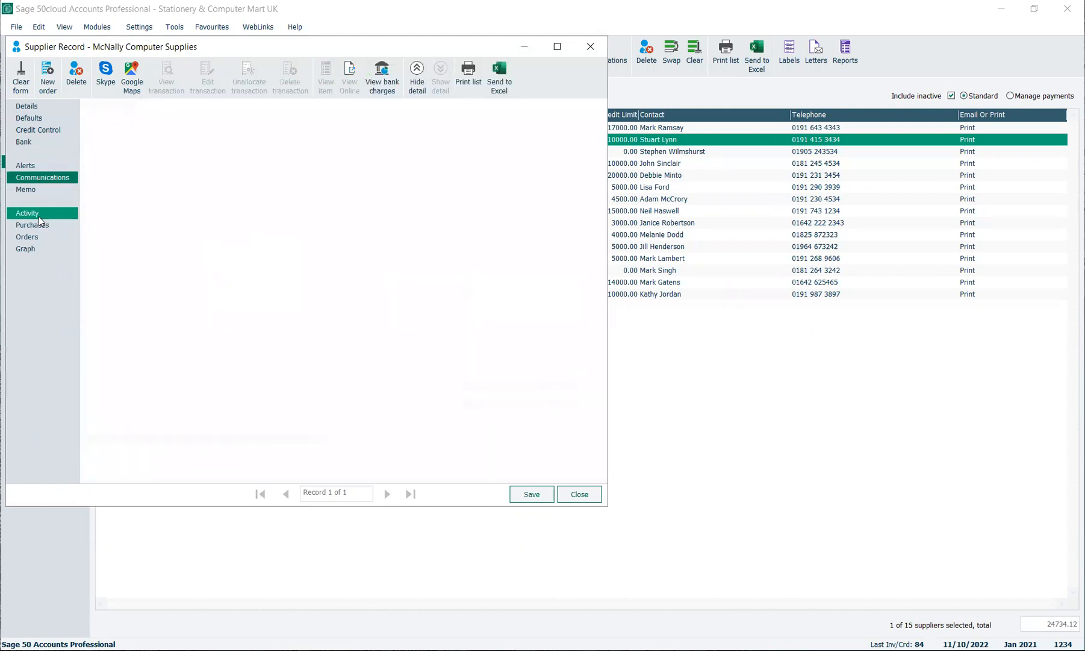
left_click(27, 212)
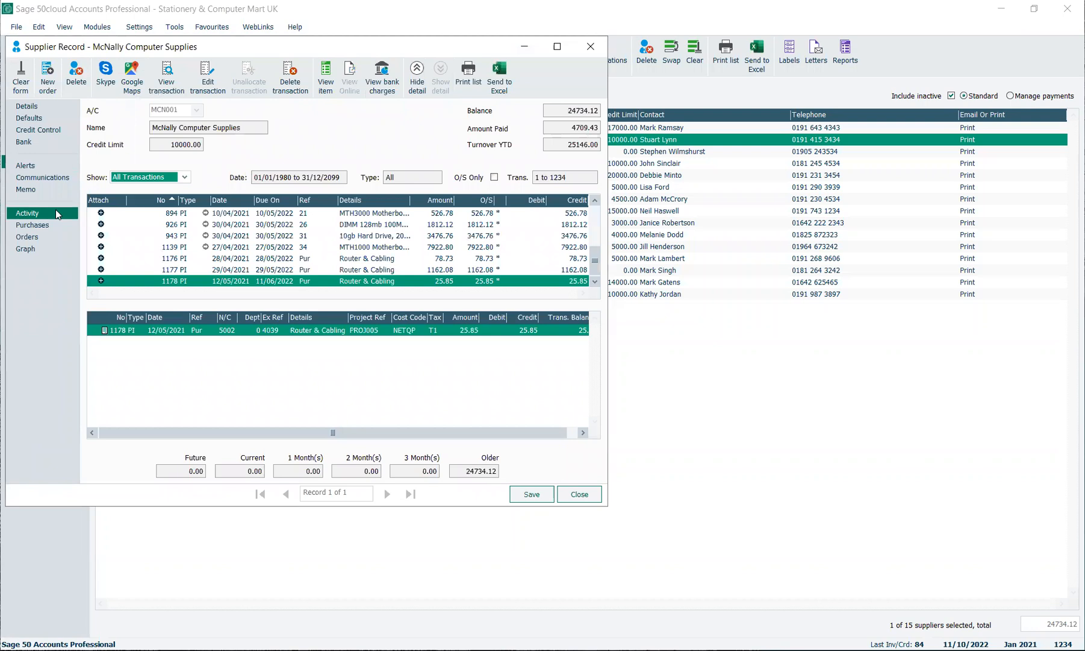
mouse_move(205, 216)
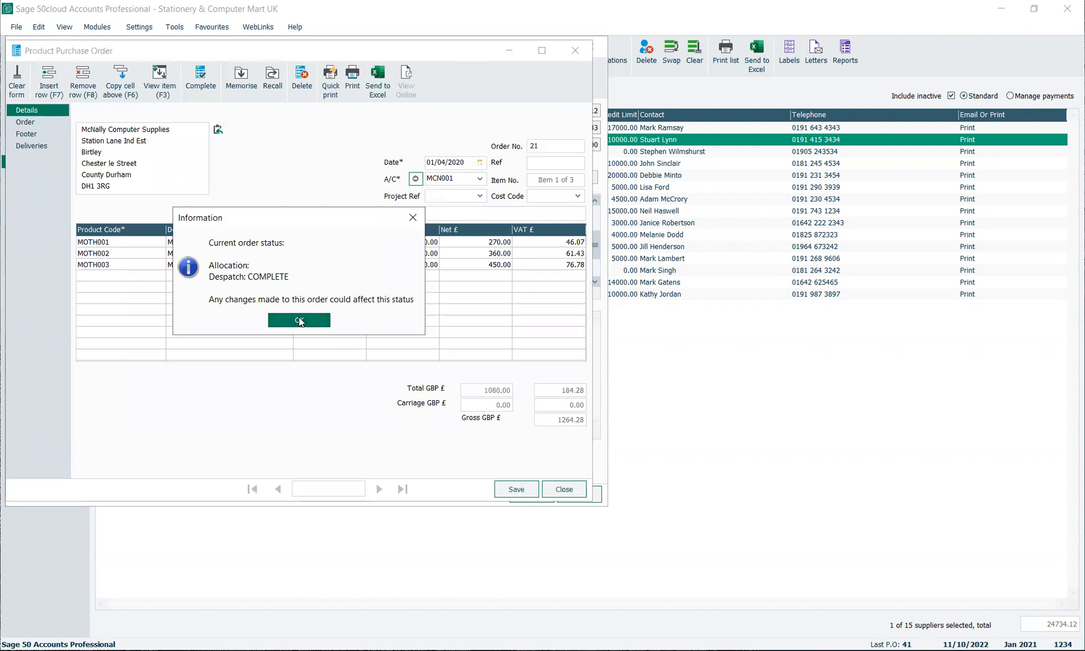
left_click(298, 319)
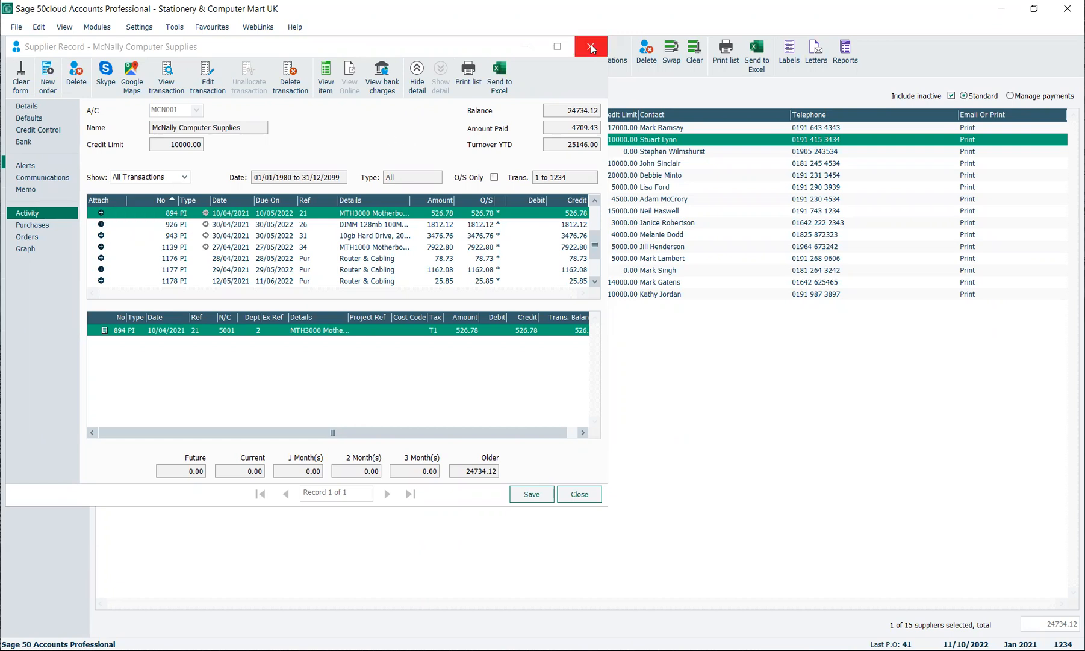
left_click(590, 46)
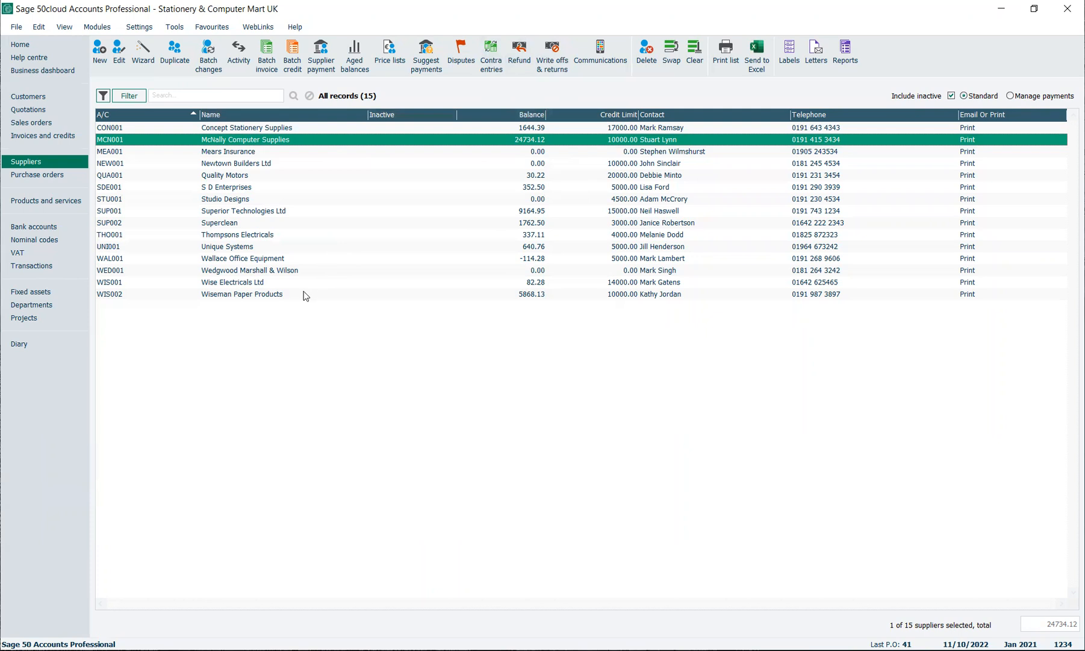
mouse_move(37, 174)
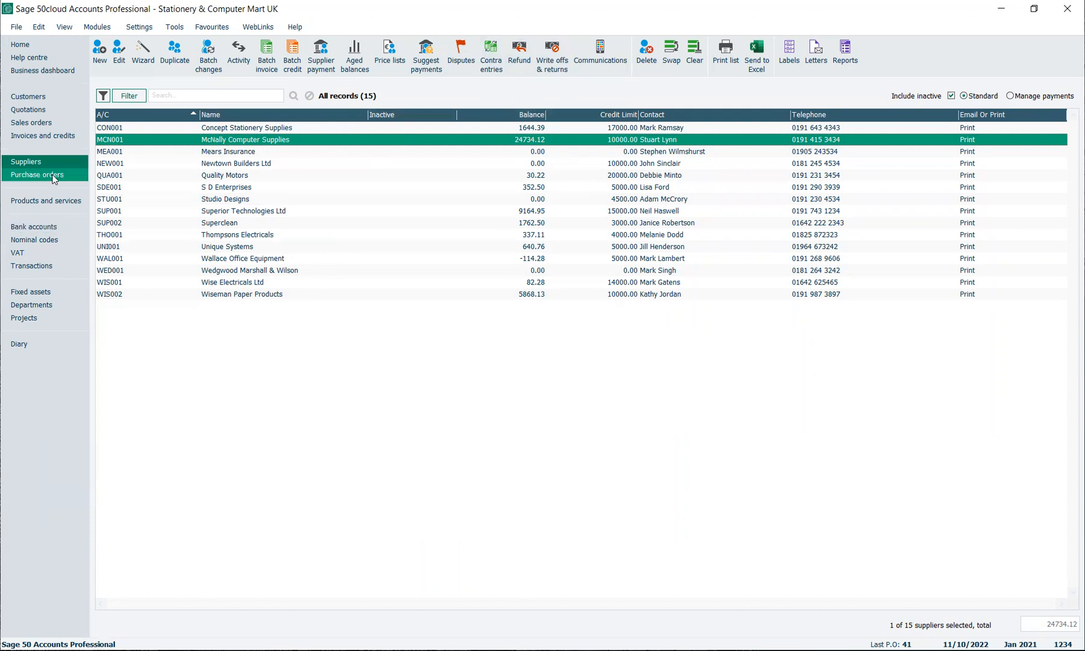
- Show the 41 purchase orders and pick order 7 for Wiseman Paper Products
left_click(34, 174)
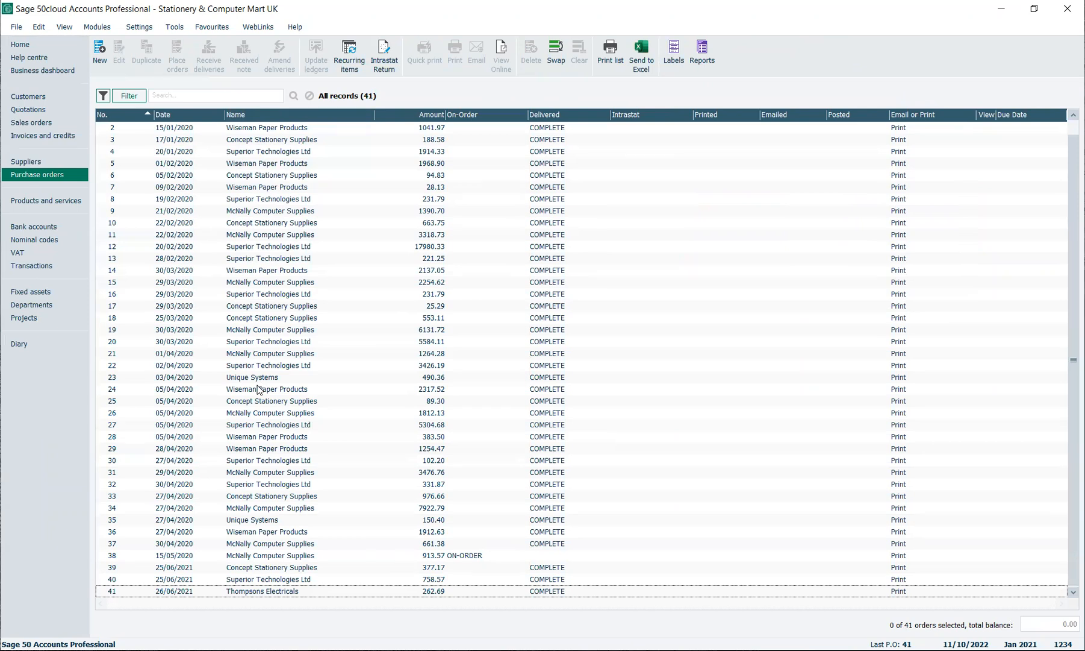
left_click(267, 187)
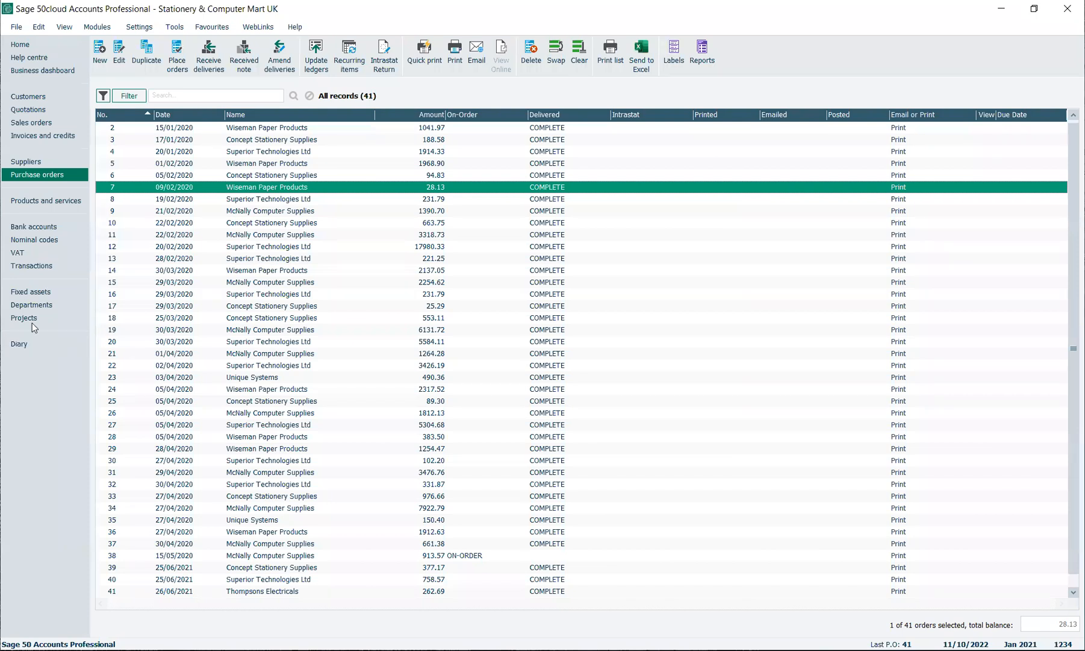
- Start reconciling the 1200 Bank Current Account, accept the statement summary, then close the reconciliation
left_click(34, 227)
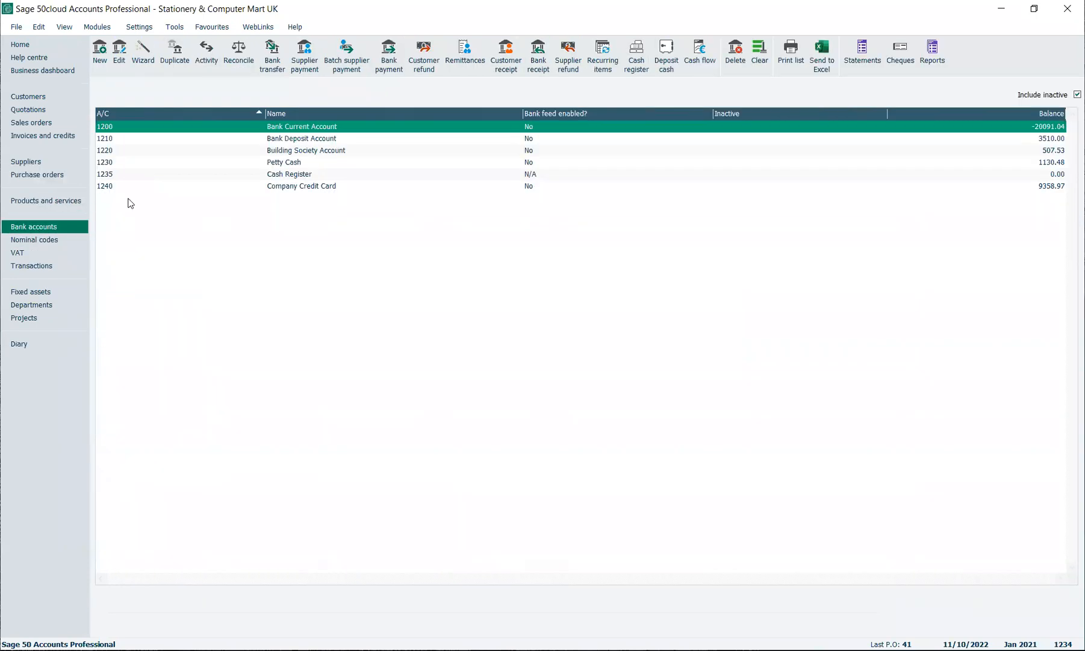
mouse_move(380, 129)
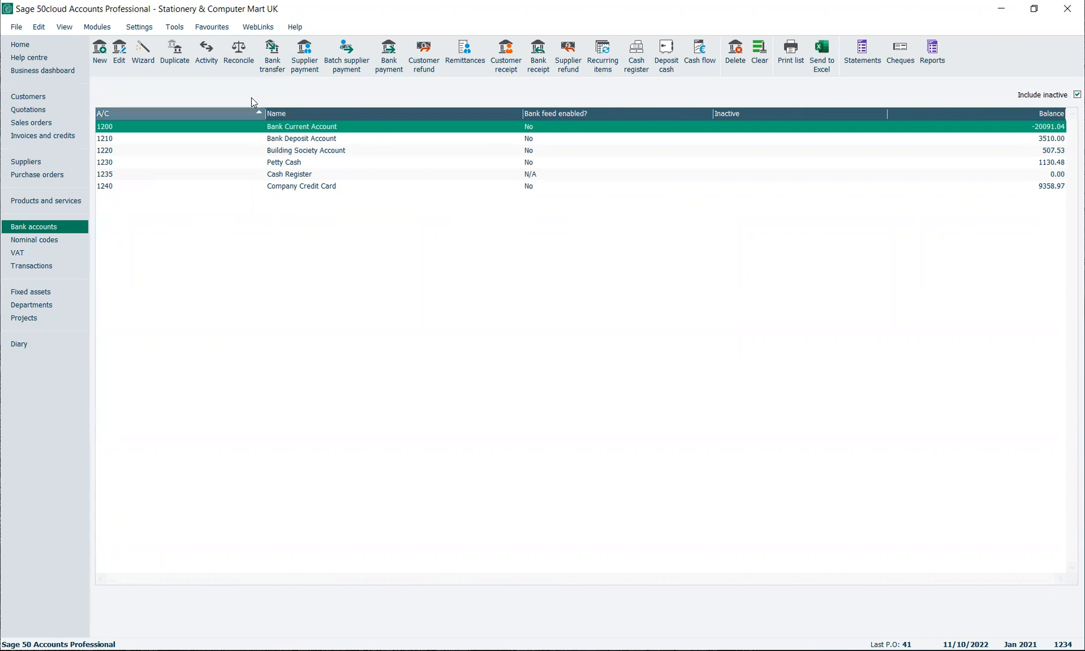
mouse_move(238, 54)
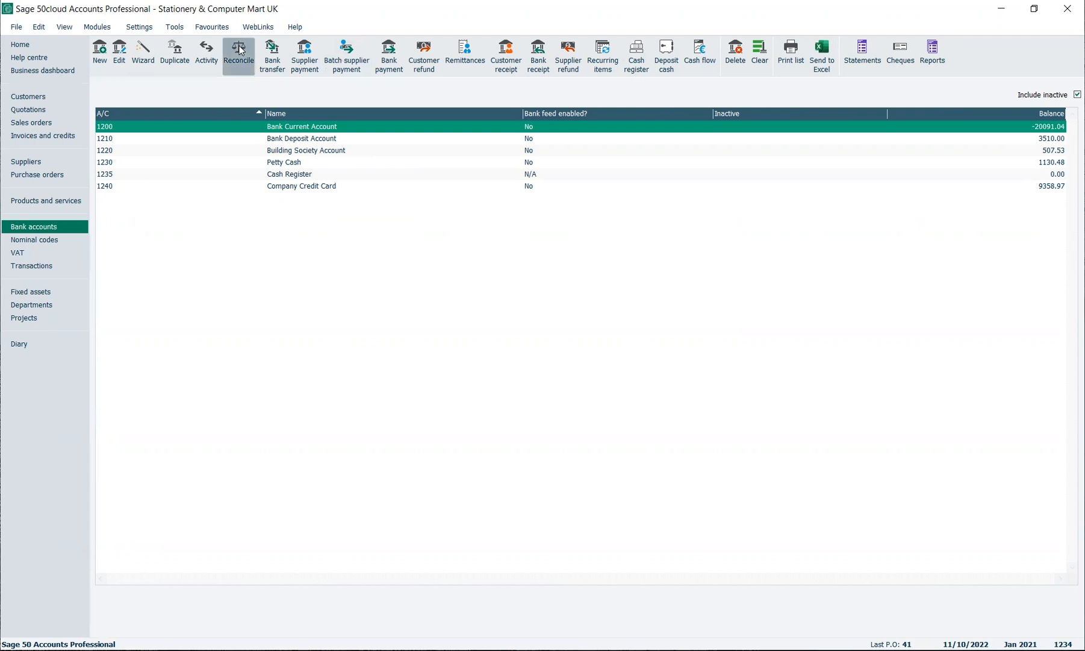
left_click(239, 50)
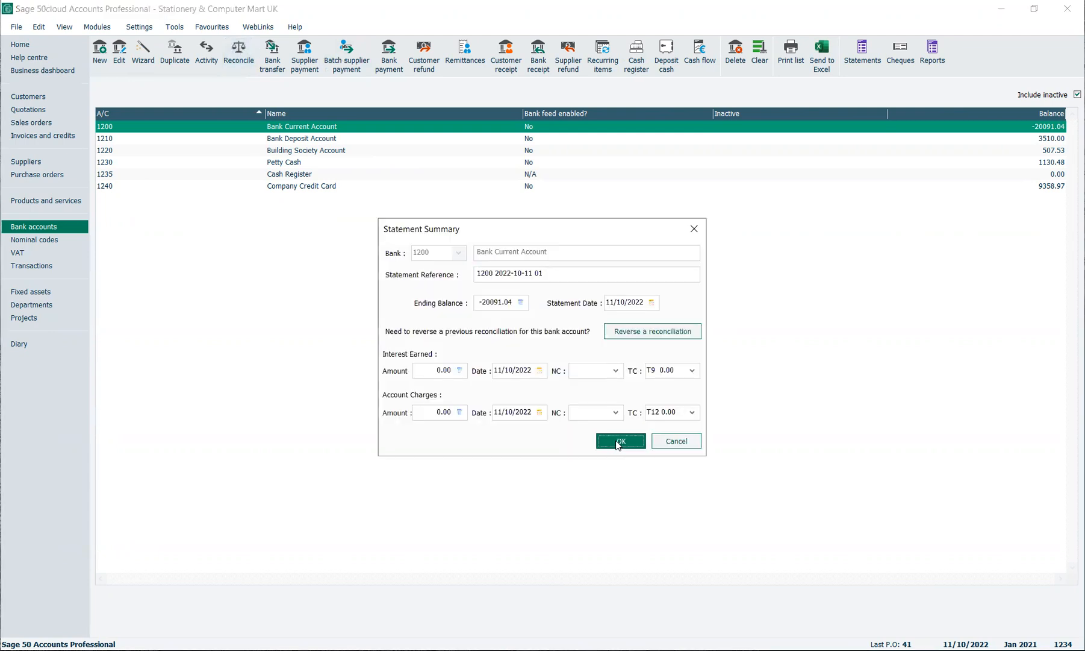
left_click(622, 440)
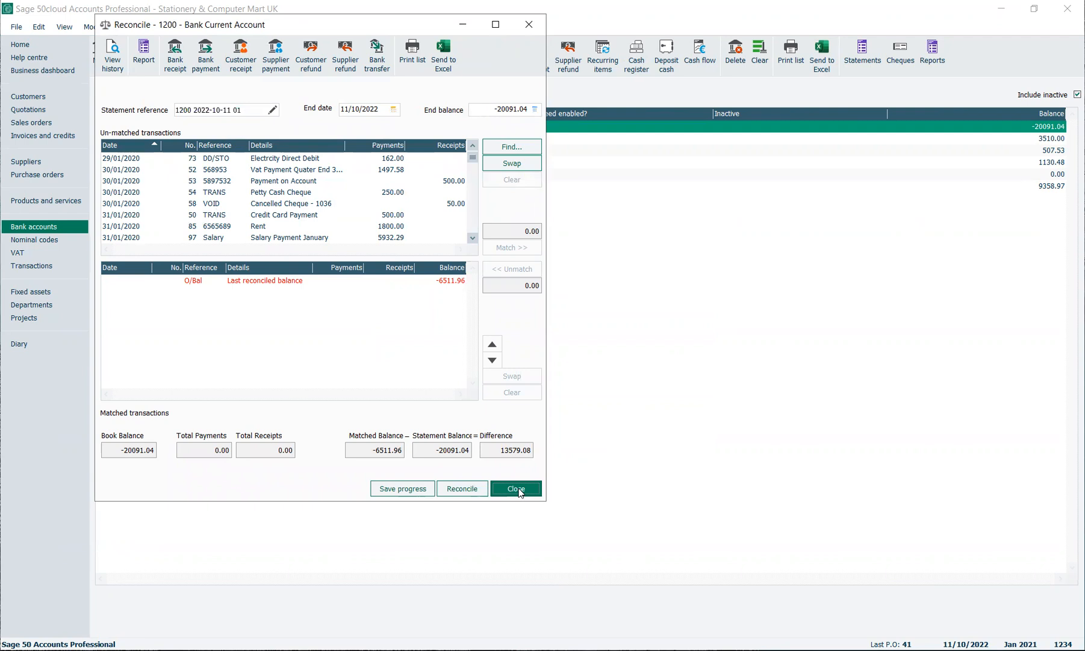
left_click(515, 488)
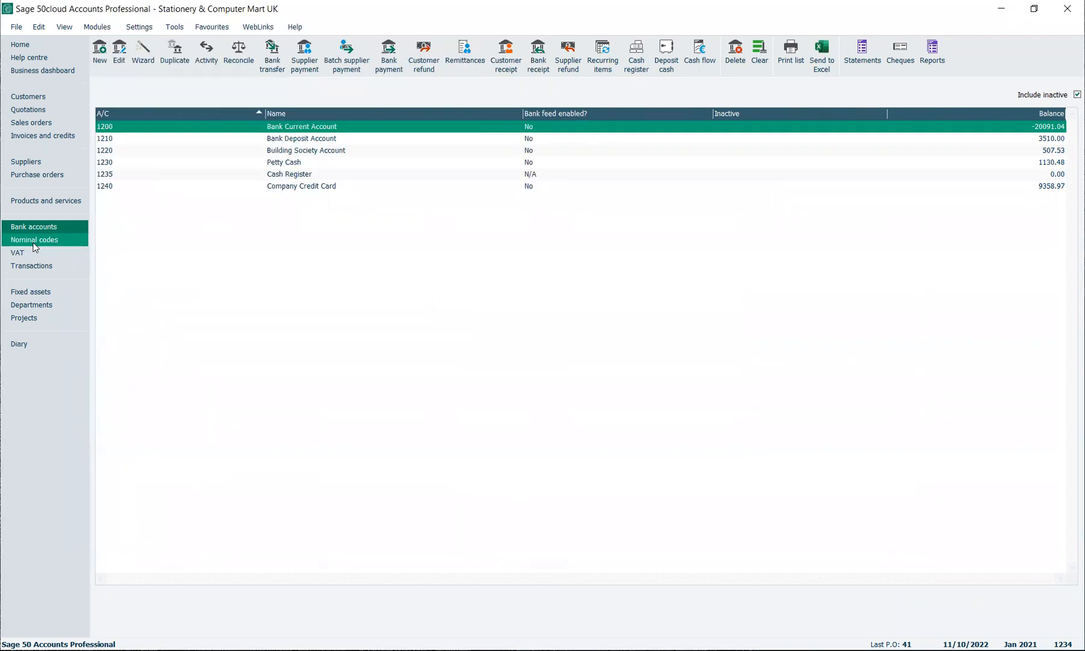
- From Nominal codes reports, choose a Profit and Loss report to run for January–December 2021
left_click(33, 238)
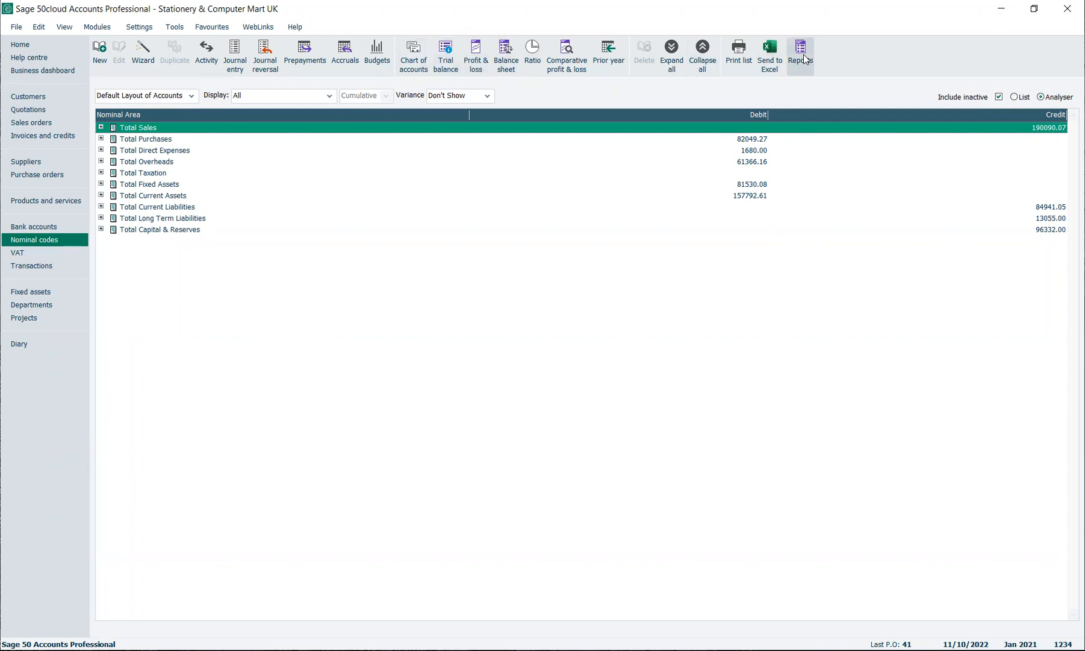
left_click(803, 47)
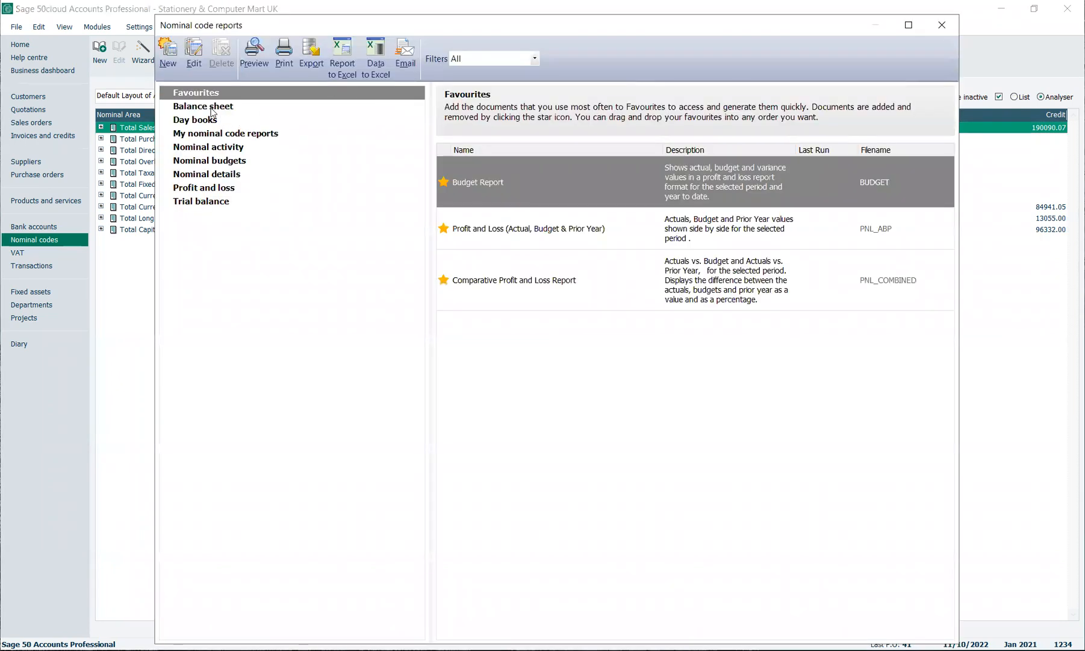
left_click(226, 133)
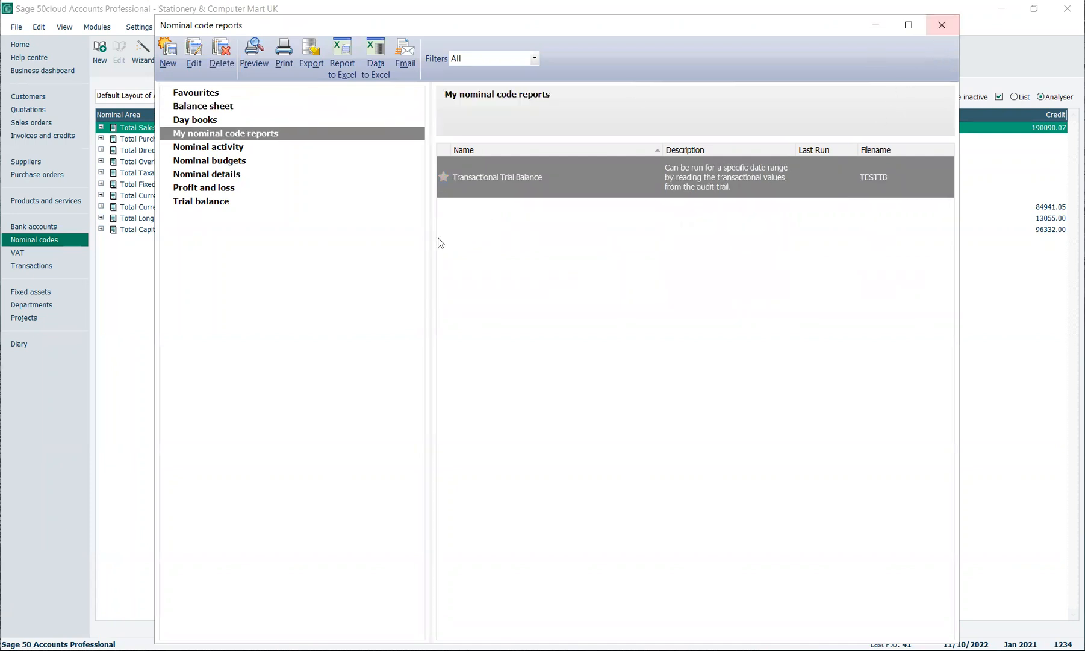
left_click(204, 187)
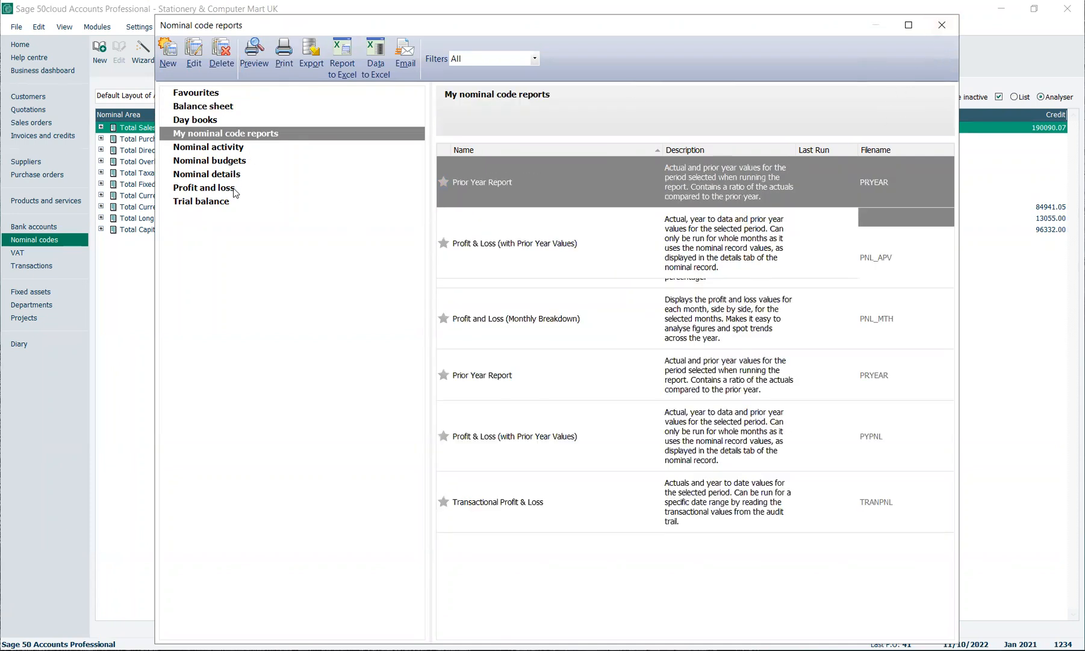
left_click(204, 187)
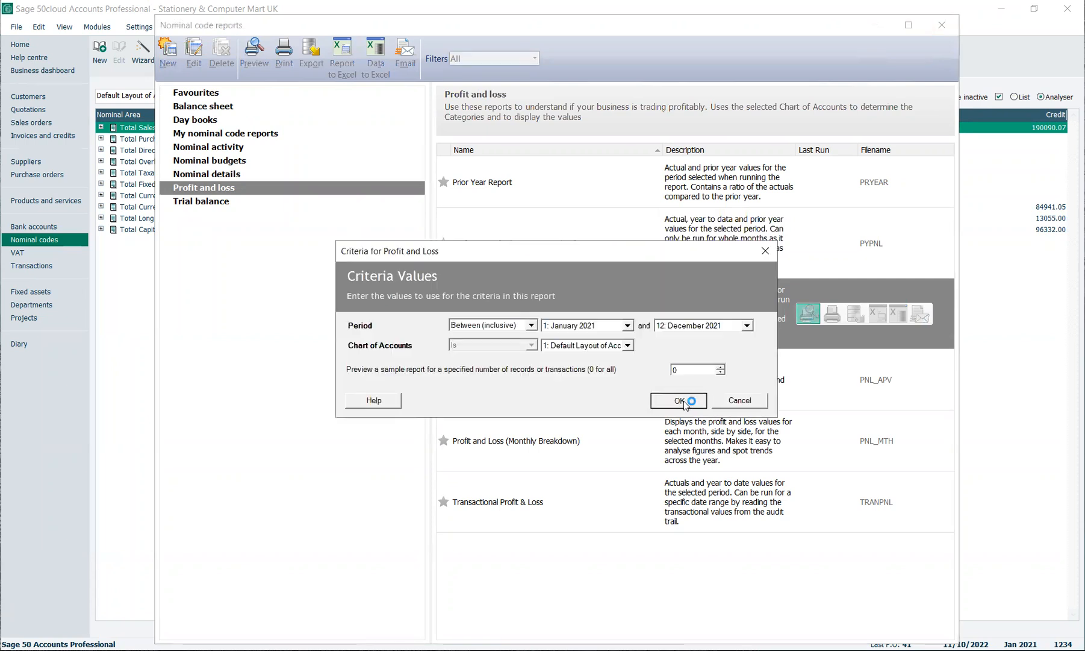
- Run the 2021 Profit and Loss category breakdown preview, review it, and close it
left_click(680, 400)
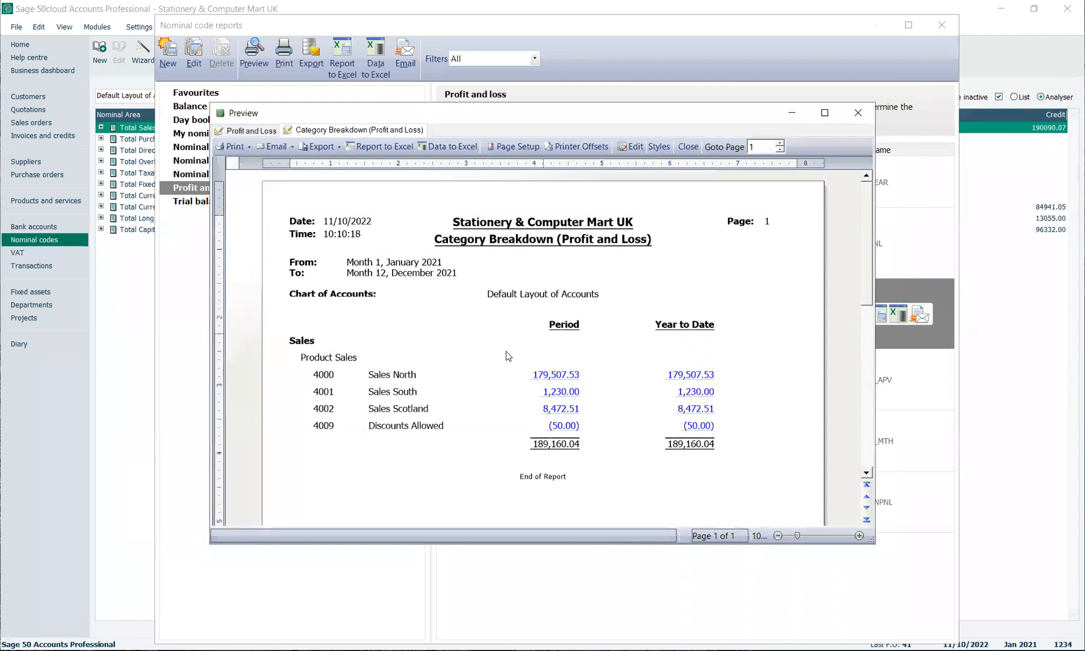
mouse_move(313, 361)
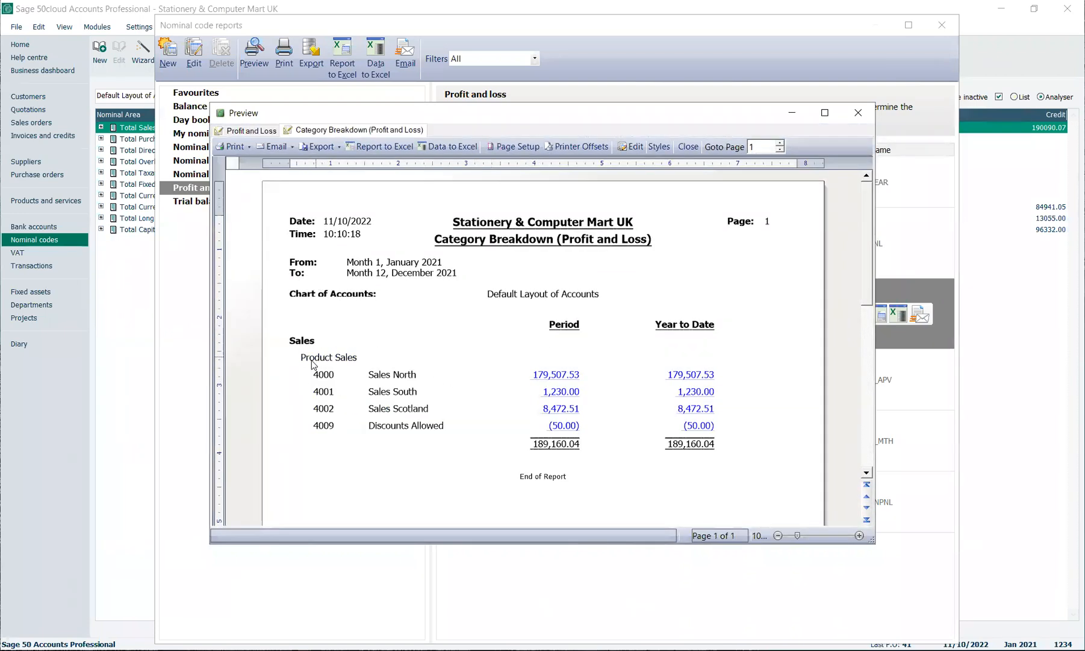
mouse_move(371, 381)
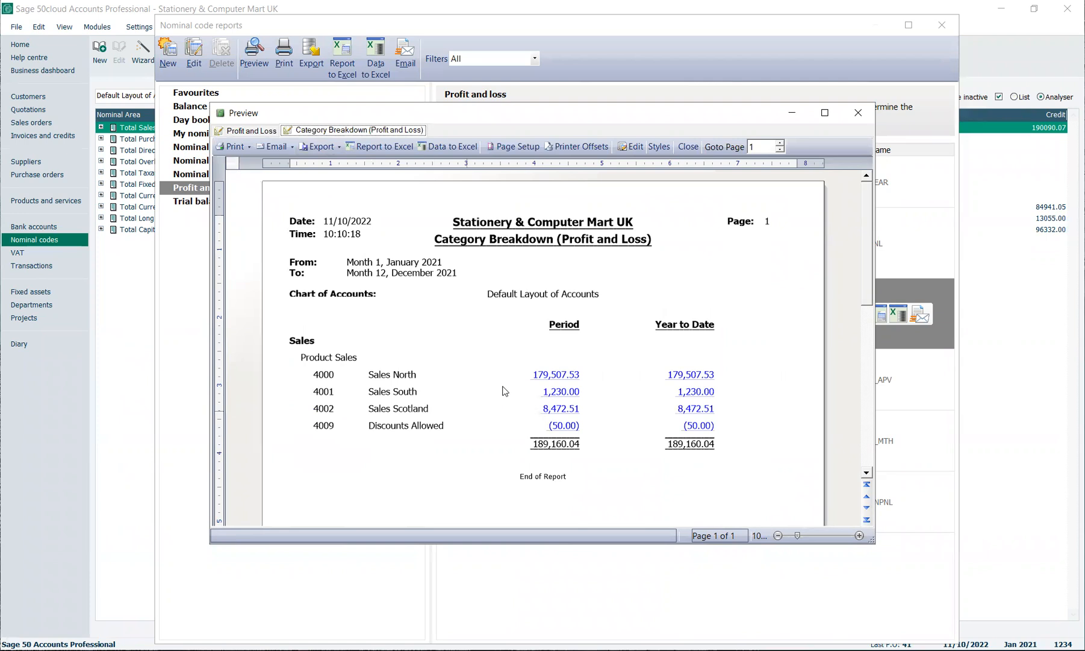
mouse_move(857, 113)
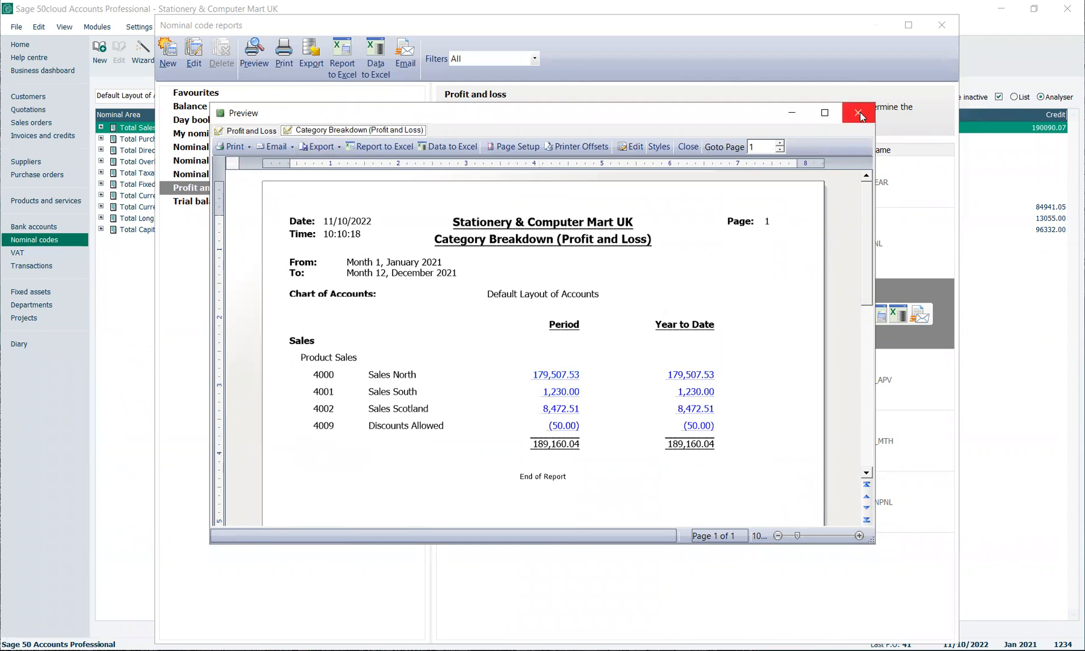
left_click(858, 112)
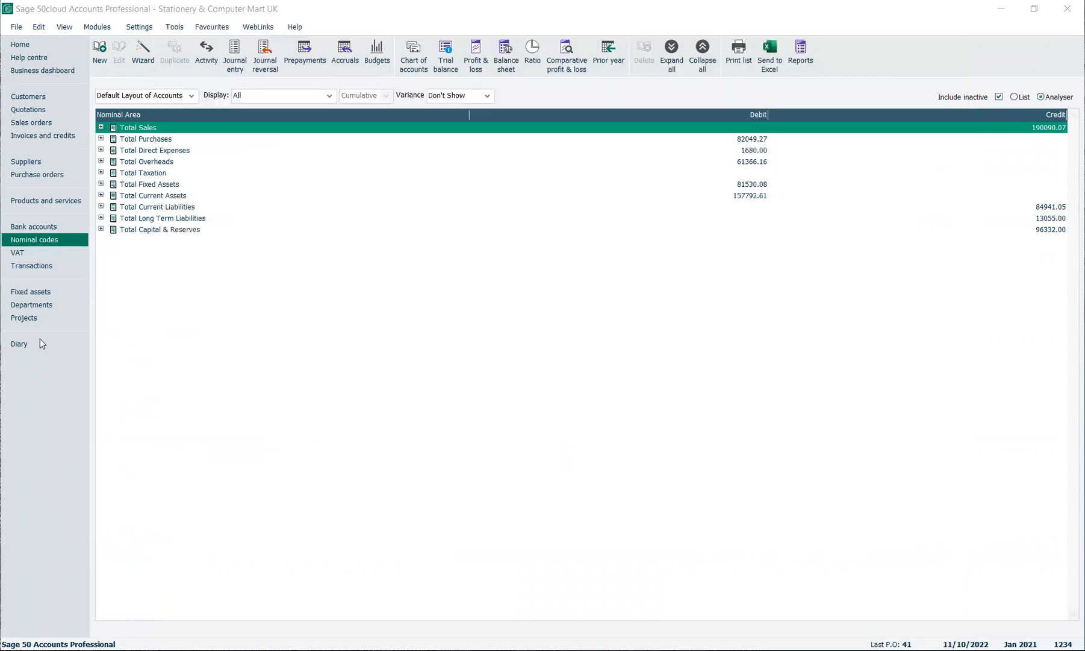
mouse_move(17, 252)
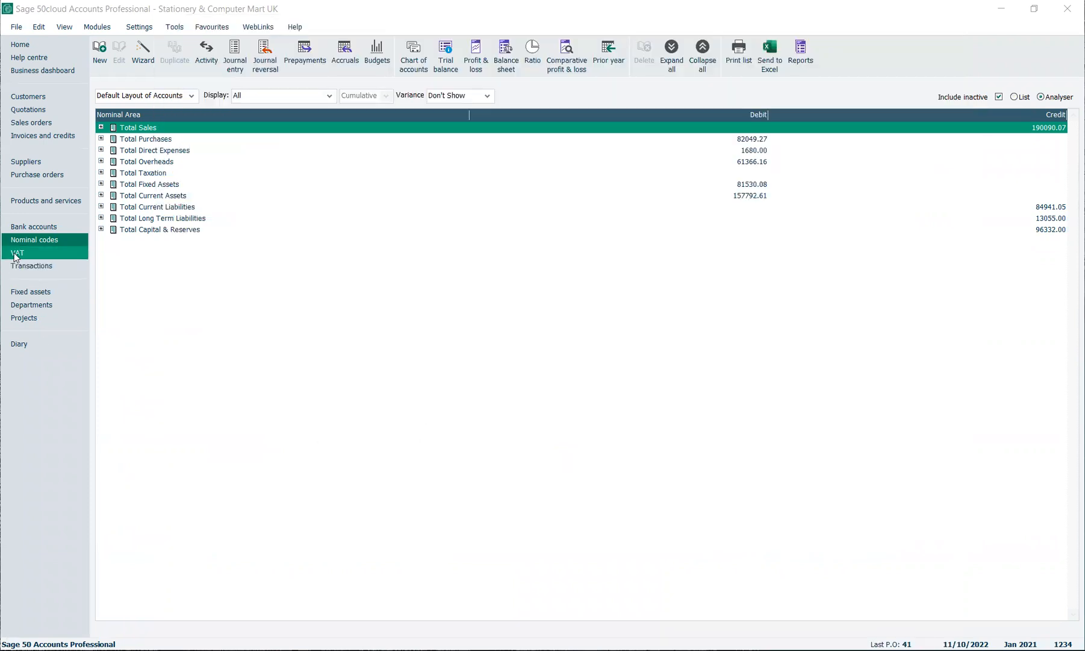
- Go to the VAT area, start an October 2022 VAT Return, and close it uncalculated
left_click(17, 252)
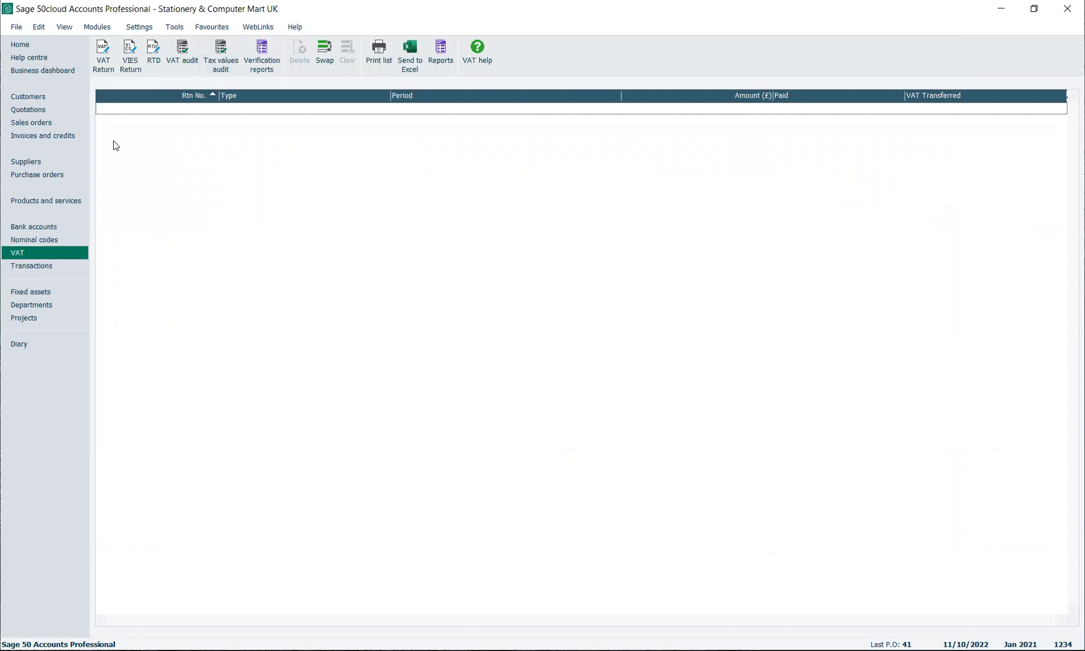
mouse_move(103, 61)
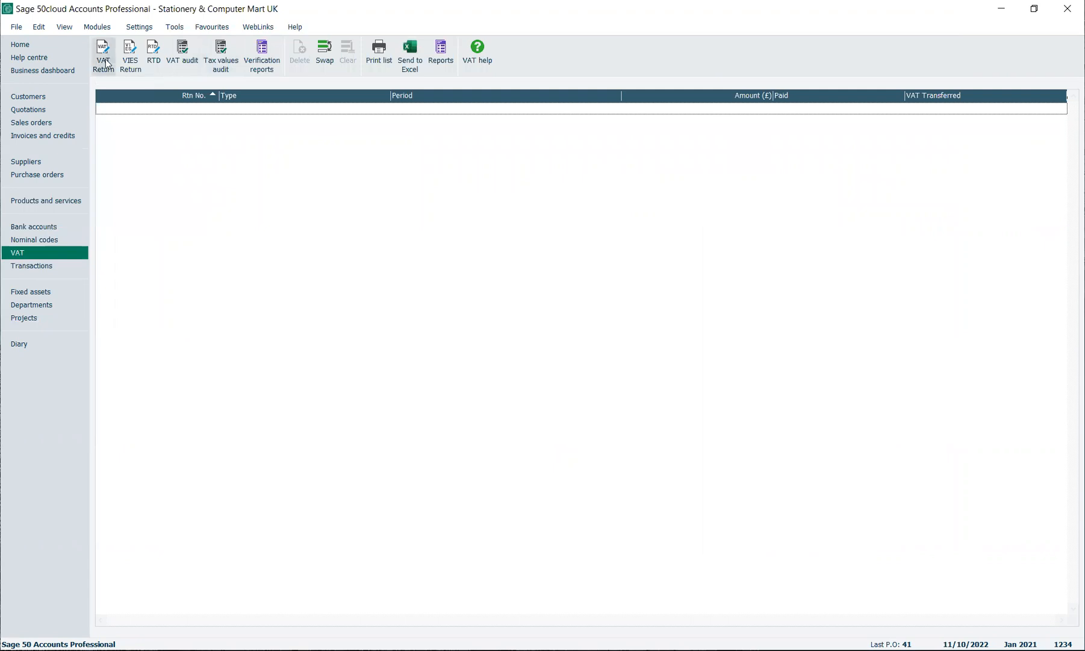
left_click(103, 53)
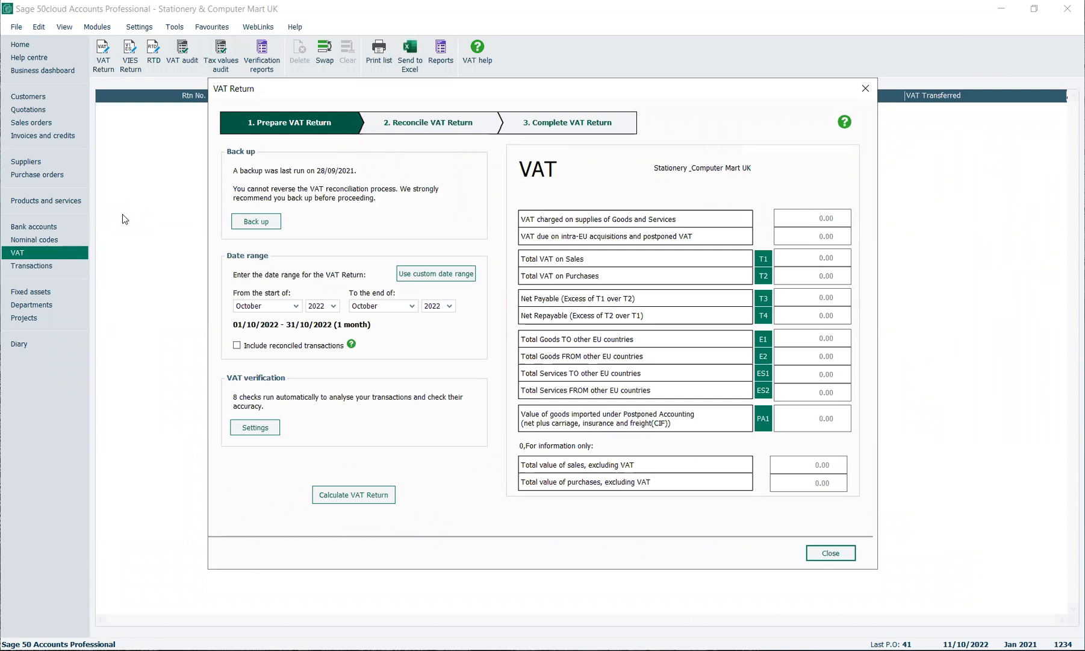
mouse_move(938, 89)
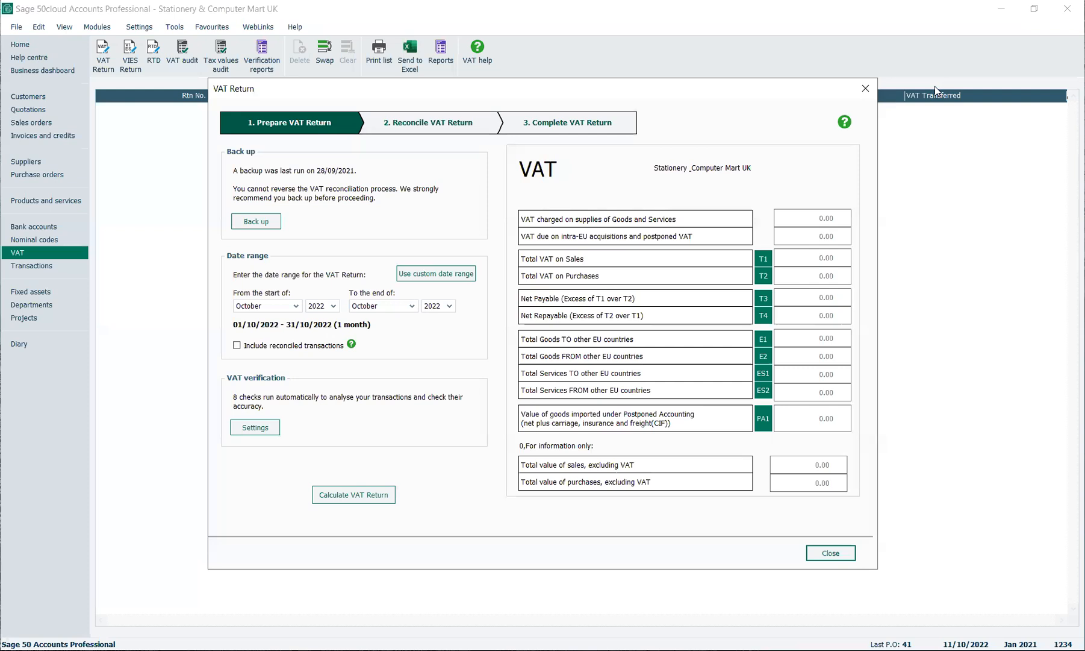
mouse_move(865, 88)
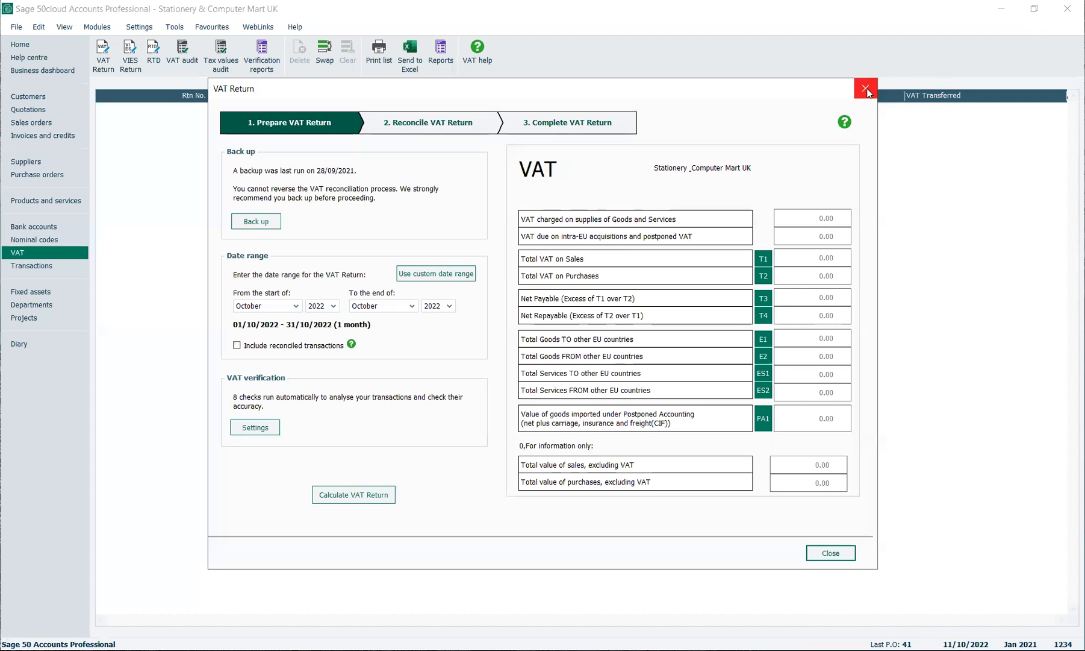
left_click(865, 87)
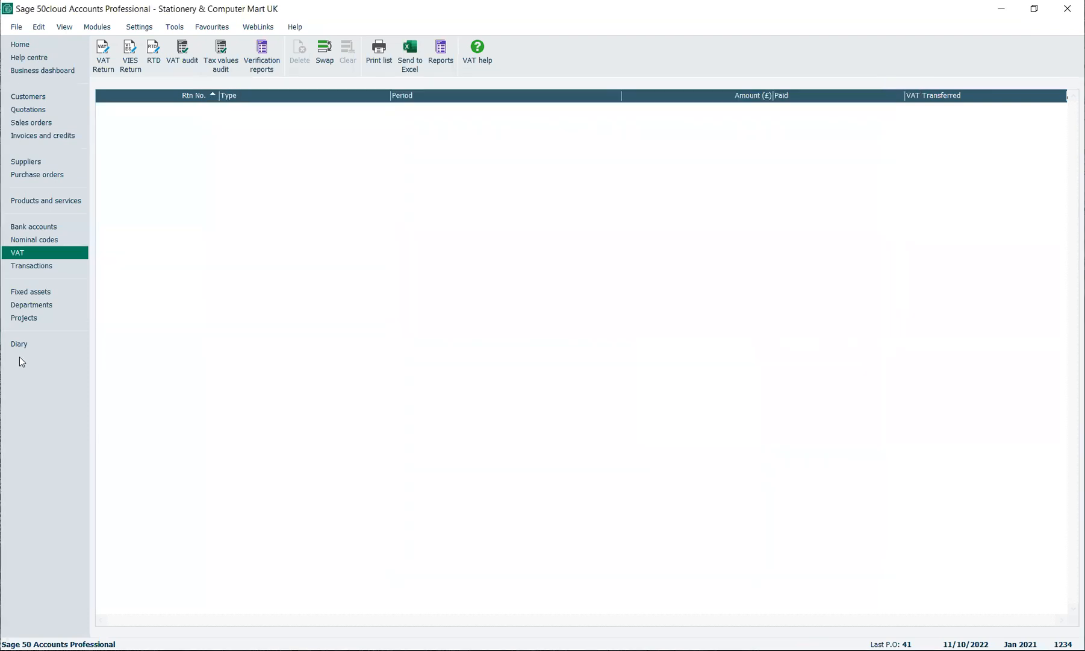
mouse_move(32, 356)
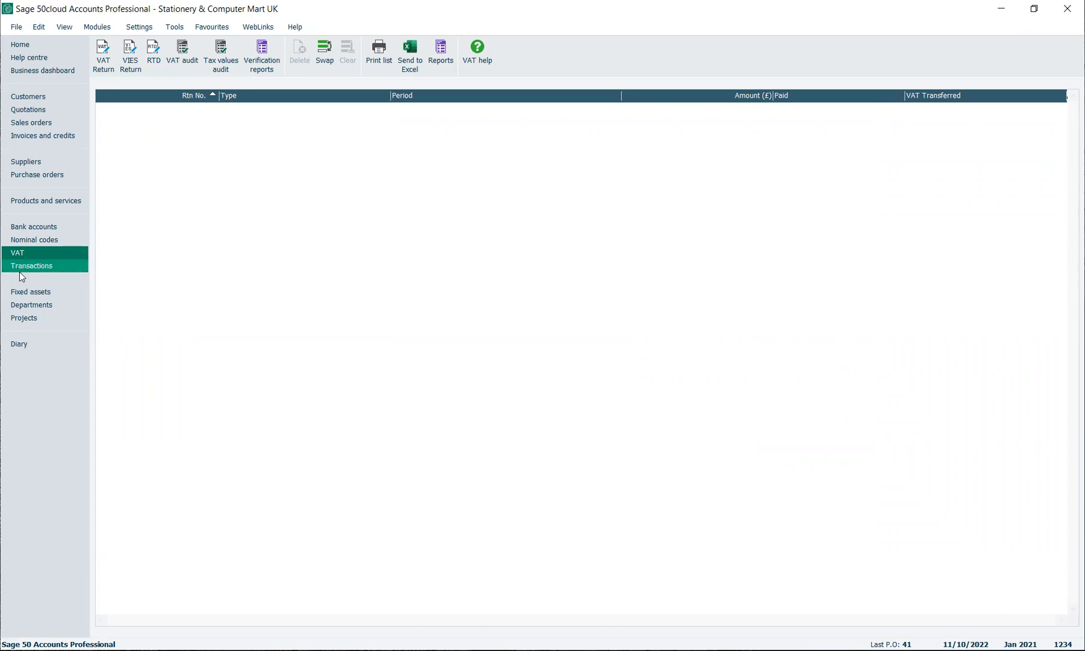
- Browse the Transactions, Fixed assets, Departments and Projects lists in turn
left_click(32, 265)
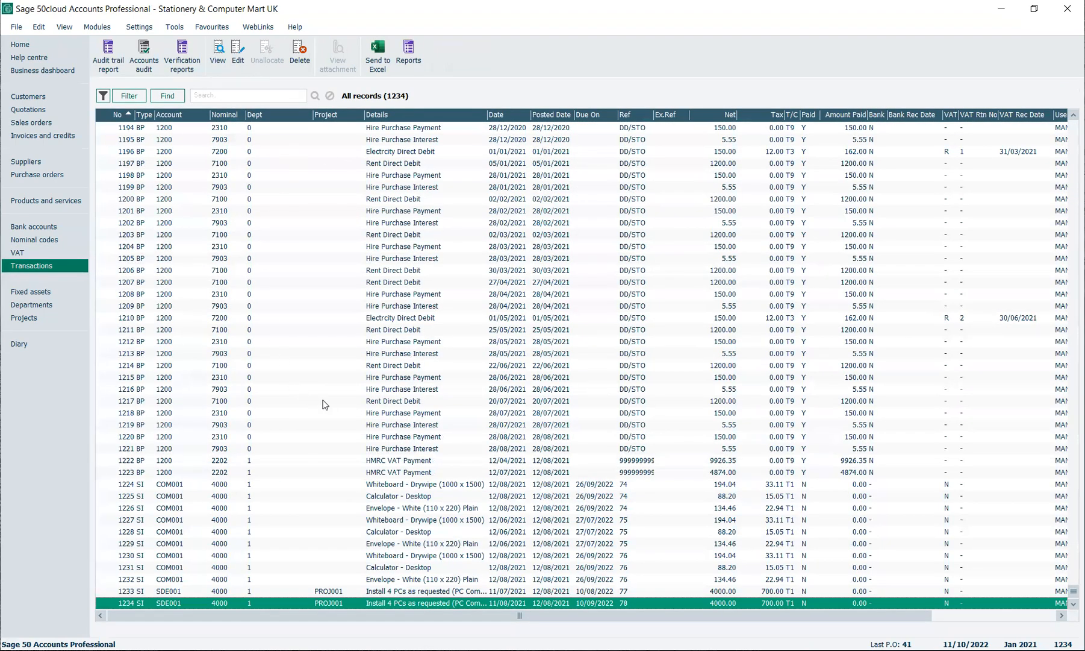
mouse_move(343, 406)
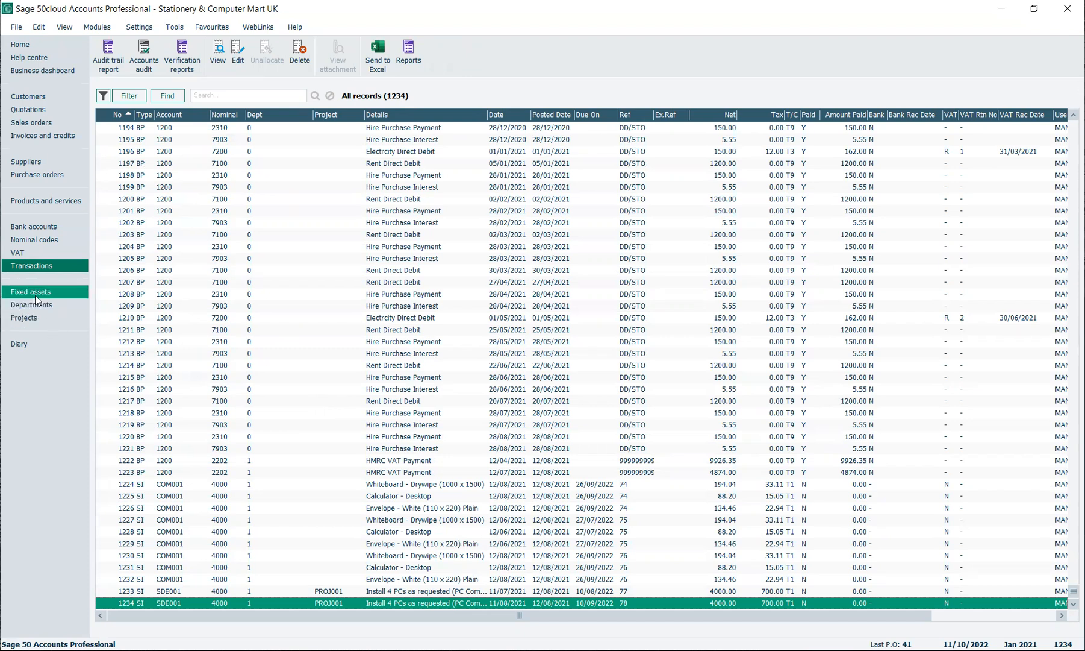
left_click(30, 292)
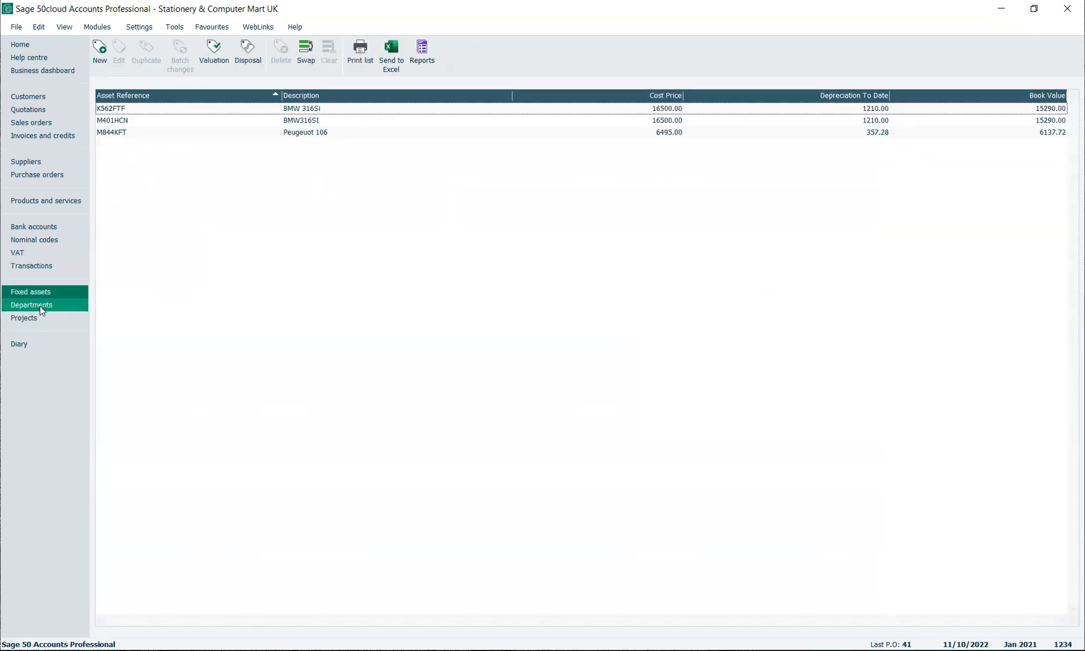
left_click(32, 303)
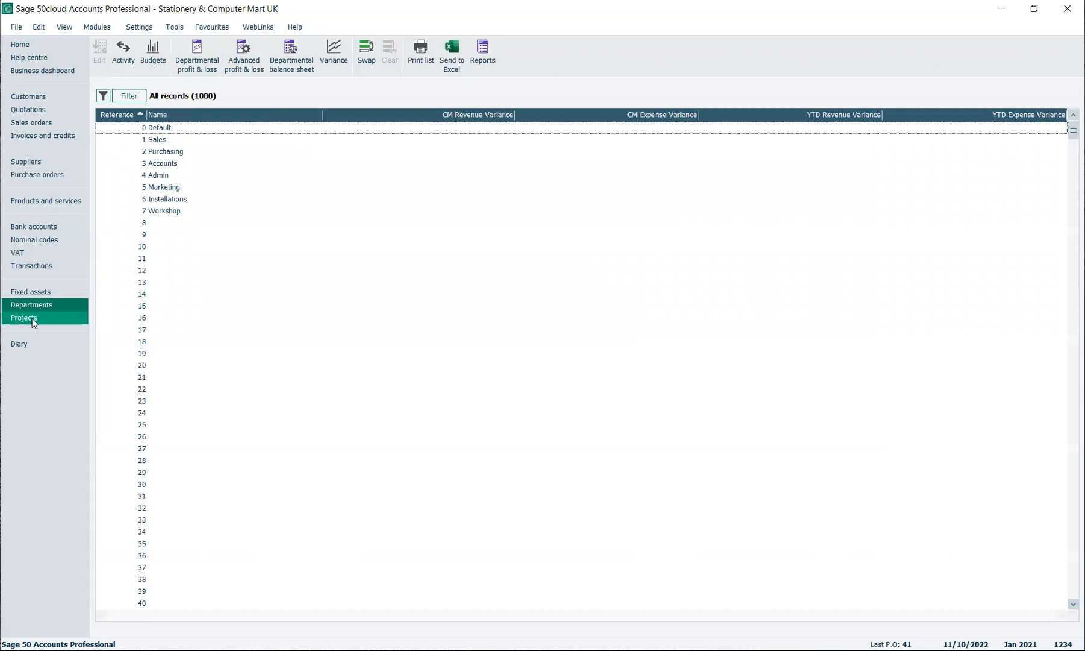
left_click(24, 317)
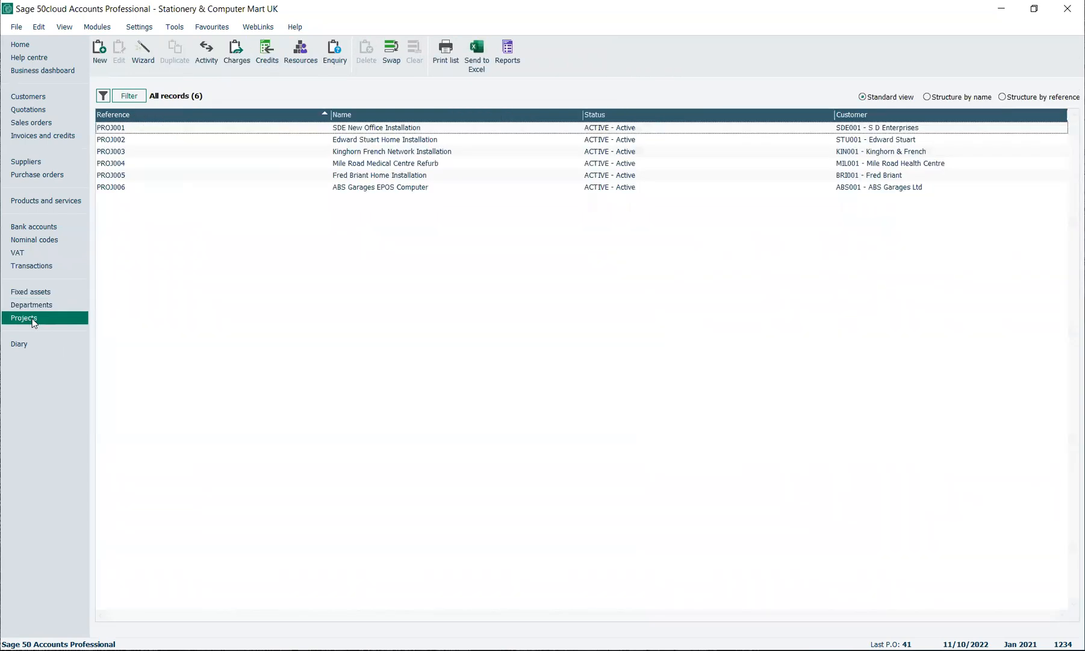